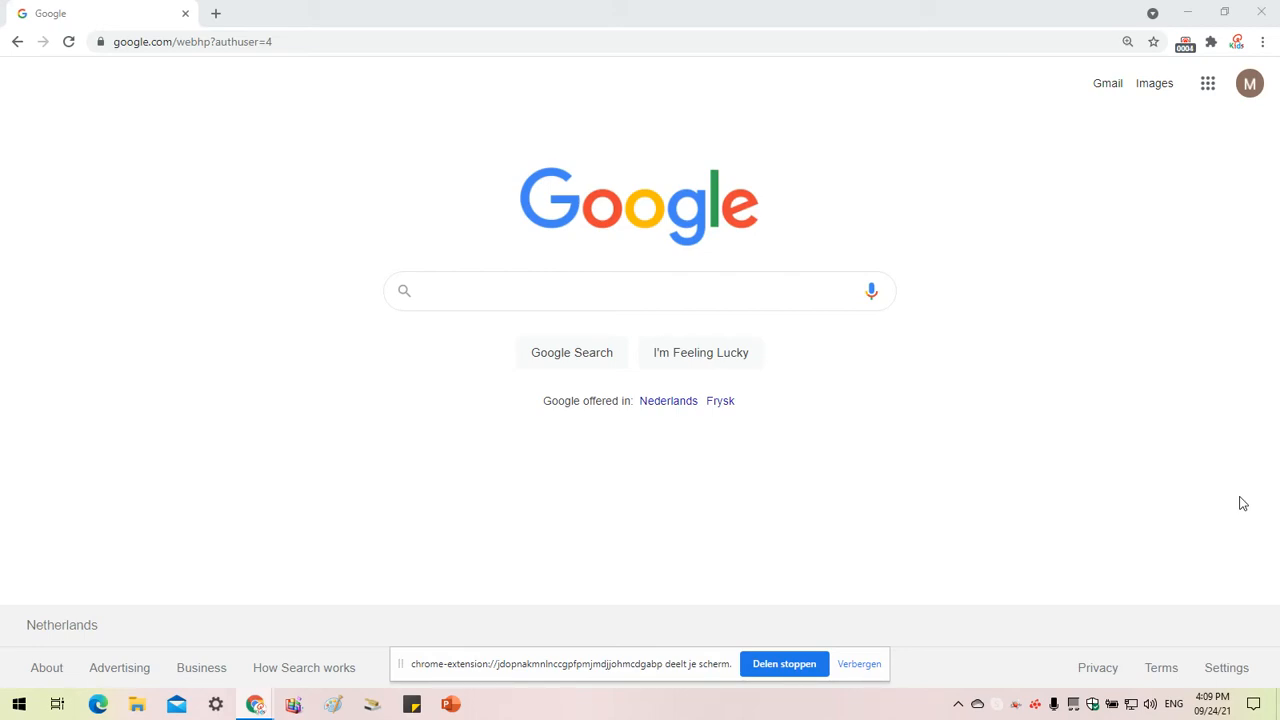
pyautogui.moveTo(1170, 511)
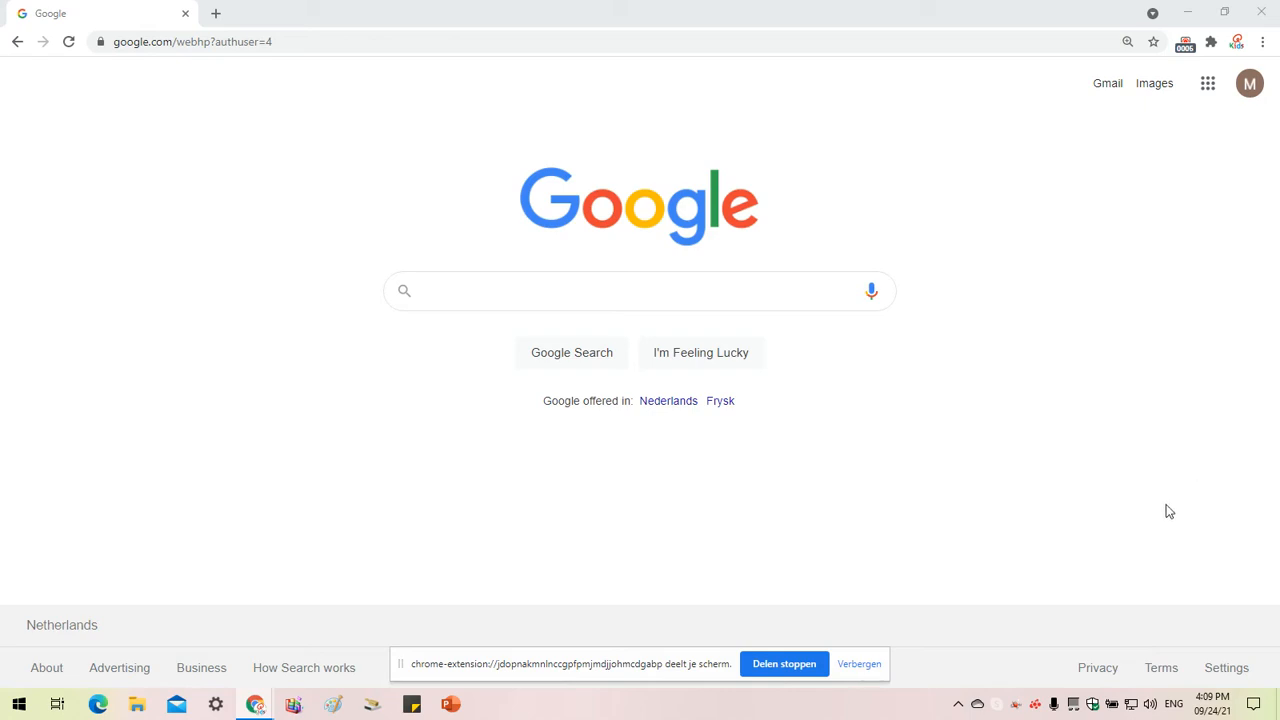
pyautogui.moveTo(925, 574)
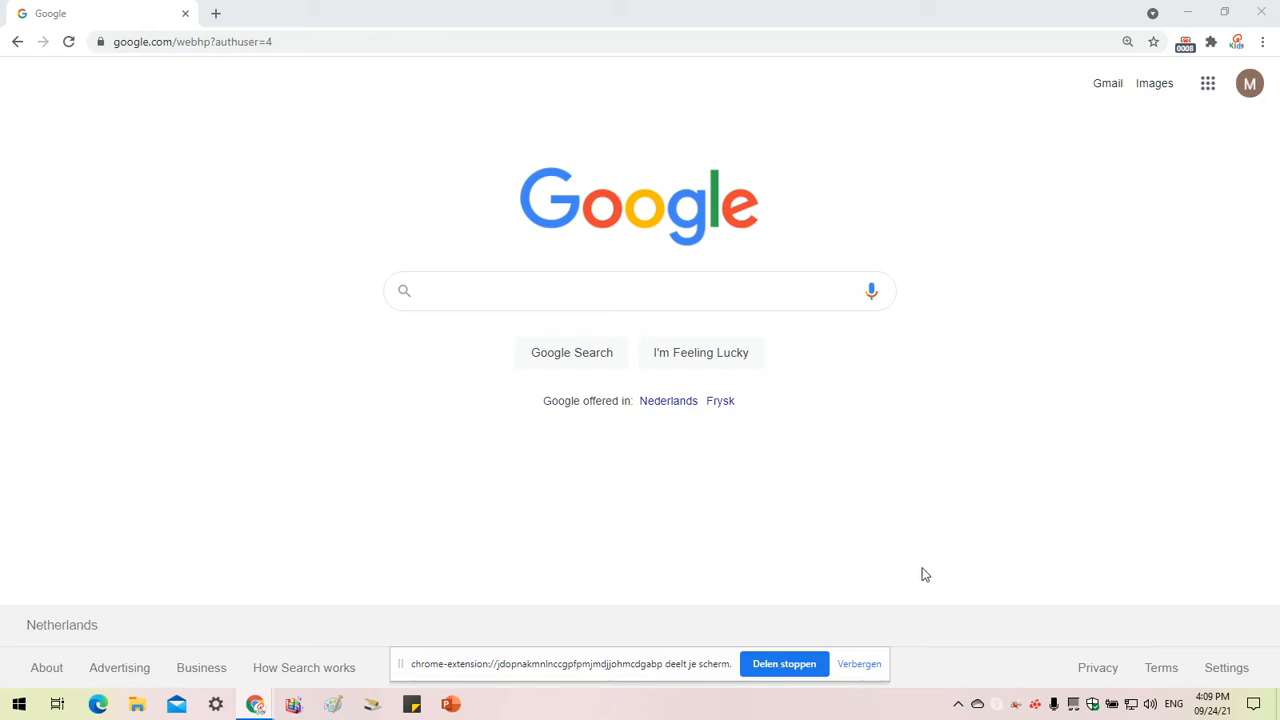
pyautogui.moveTo(800, 514)
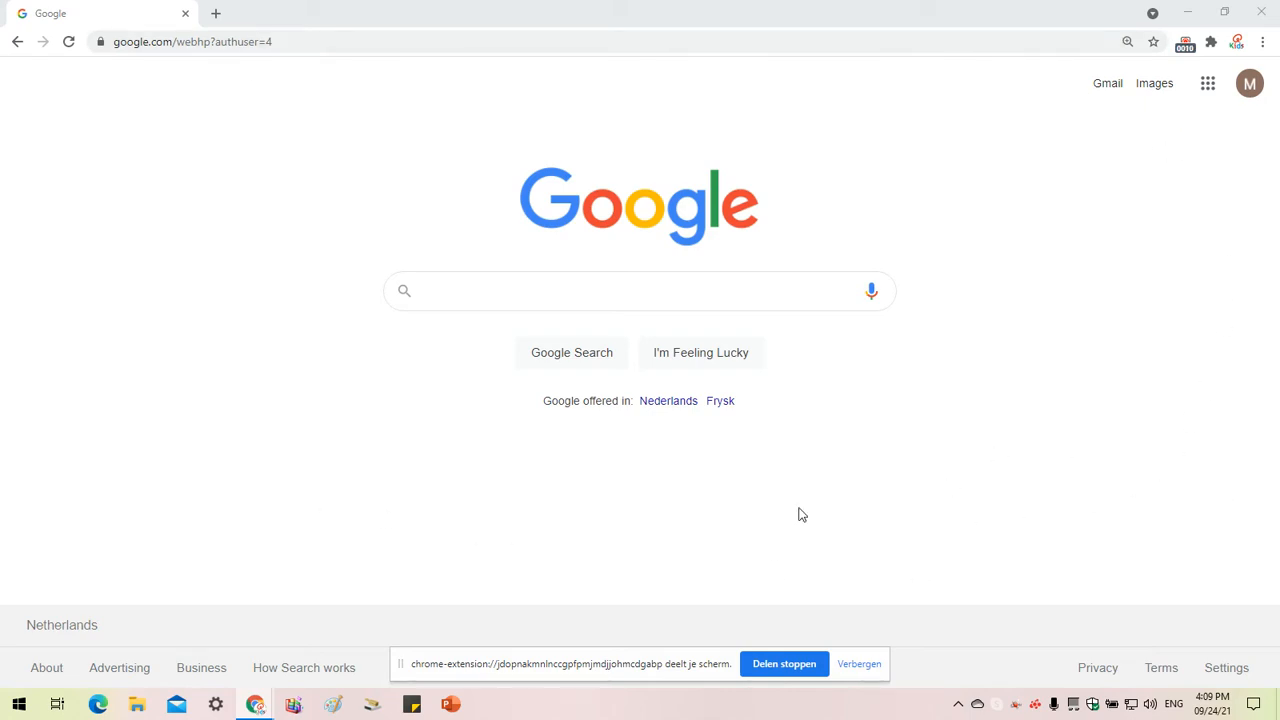
pyautogui.moveTo(519, 442)
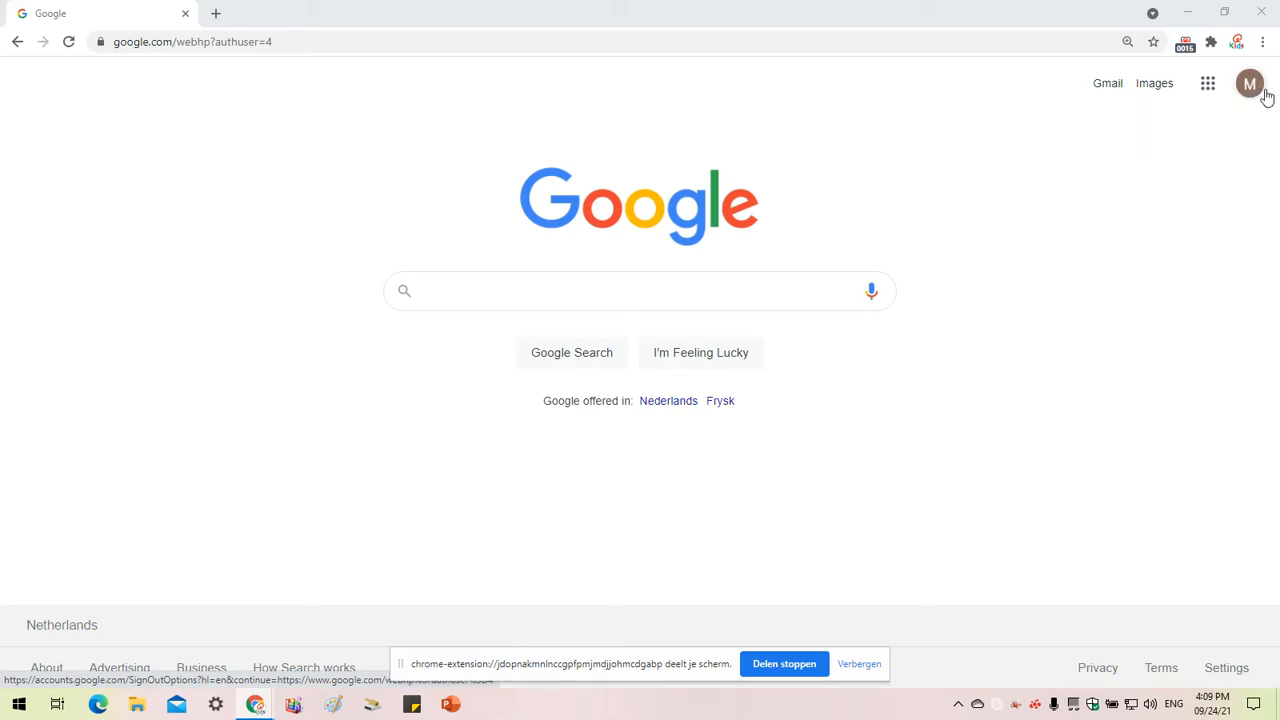
pyautogui.moveTo(1250, 83)
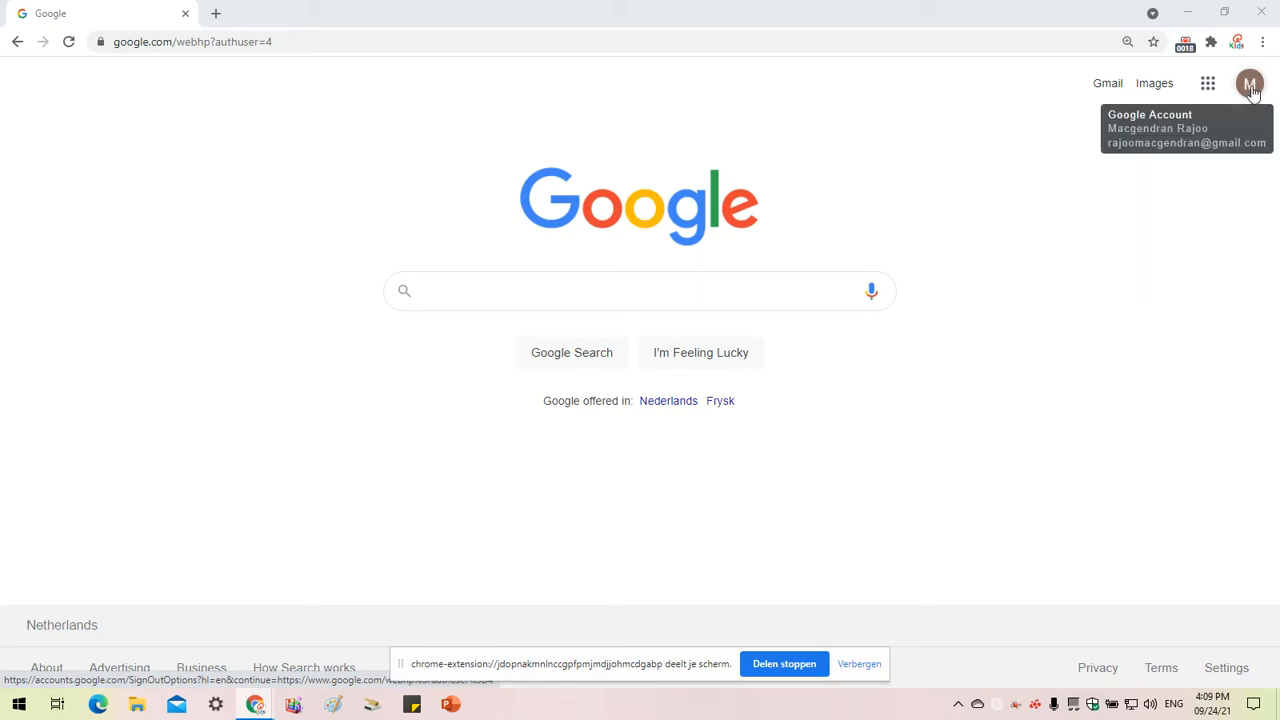
pyautogui.moveTo(1207, 83)
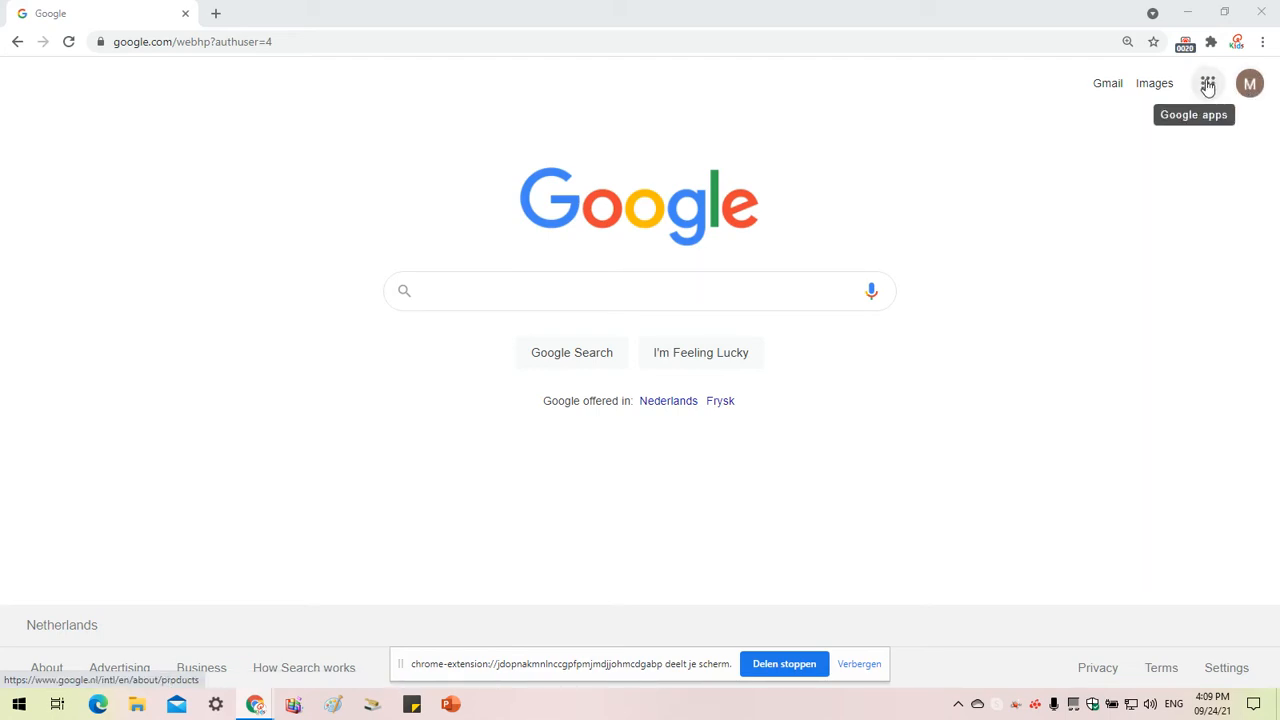
# Step: Choose Drive from the Google apps launcher to start loading Google Drive
pyautogui.click(1207, 83)
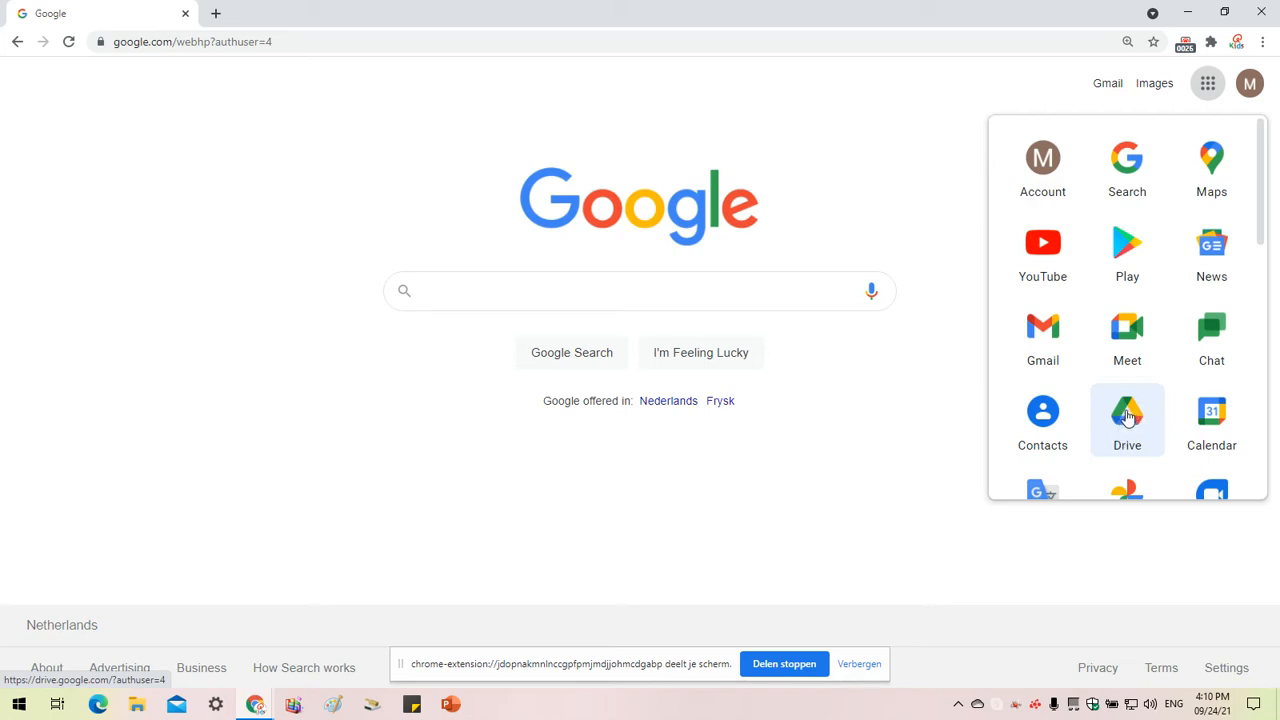
pyautogui.click(1127, 418)
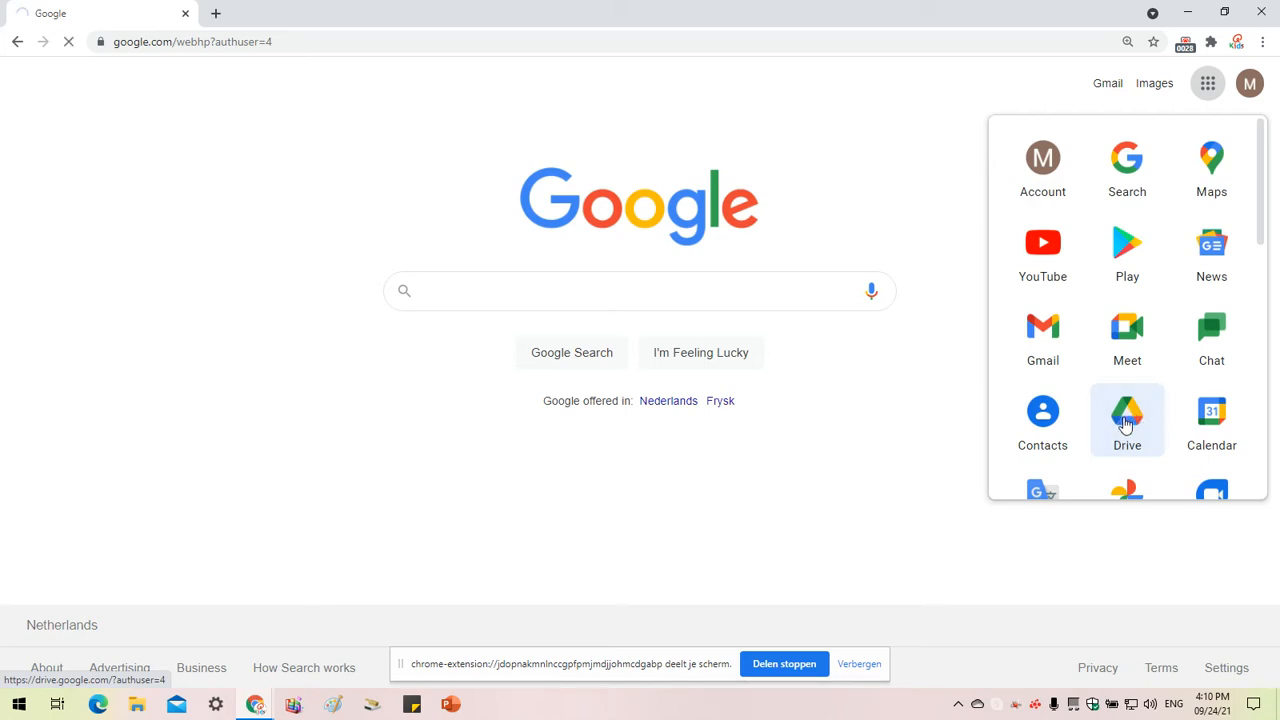
# Step: Load My Drive, showing the Worksheets folder and the Addition-to-10 PDF
pyautogui.click(1127, 419)
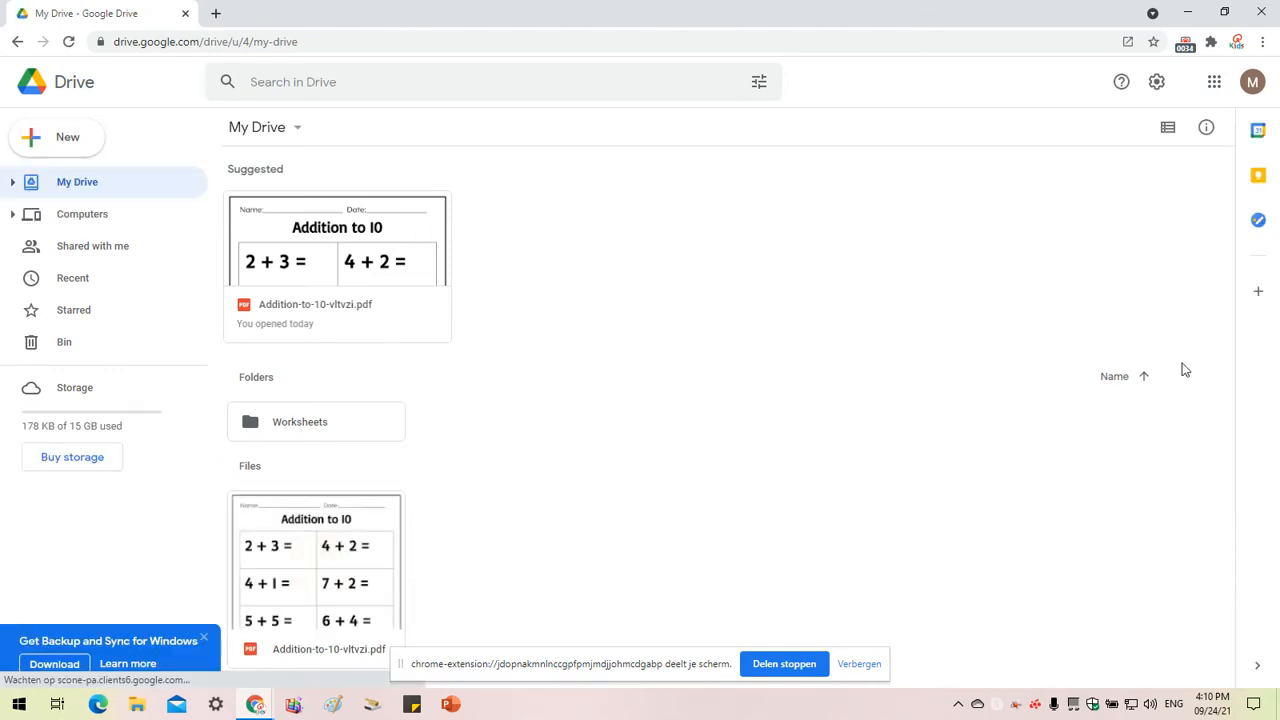
pyautogui.moveTo(323, 604)
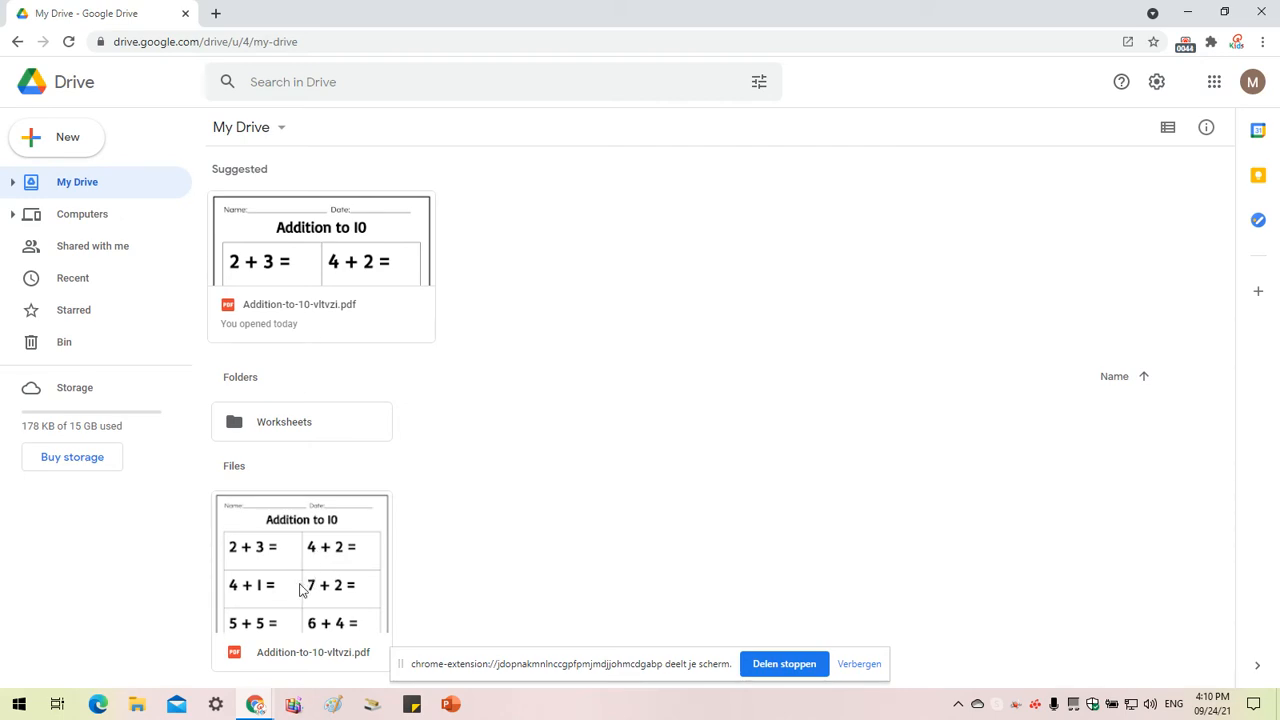
pyautogui.moveTo(305, 575)
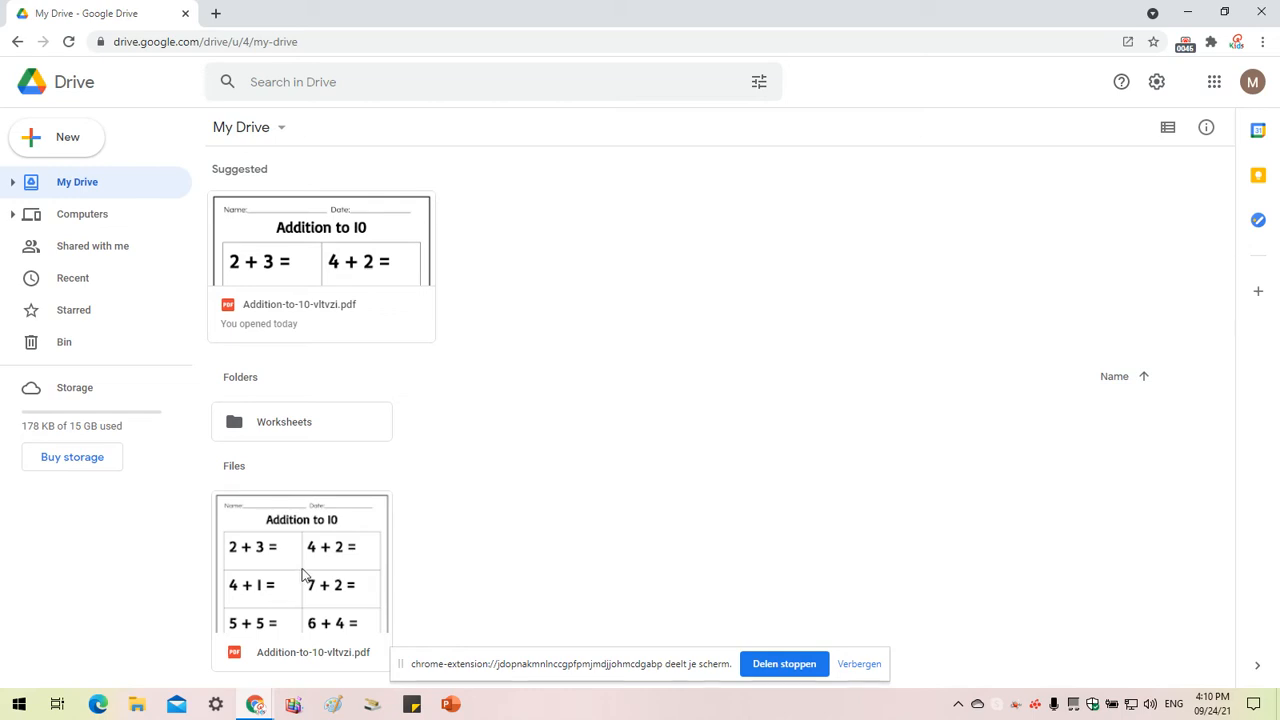
pyautogui.moveTo(258, 18)
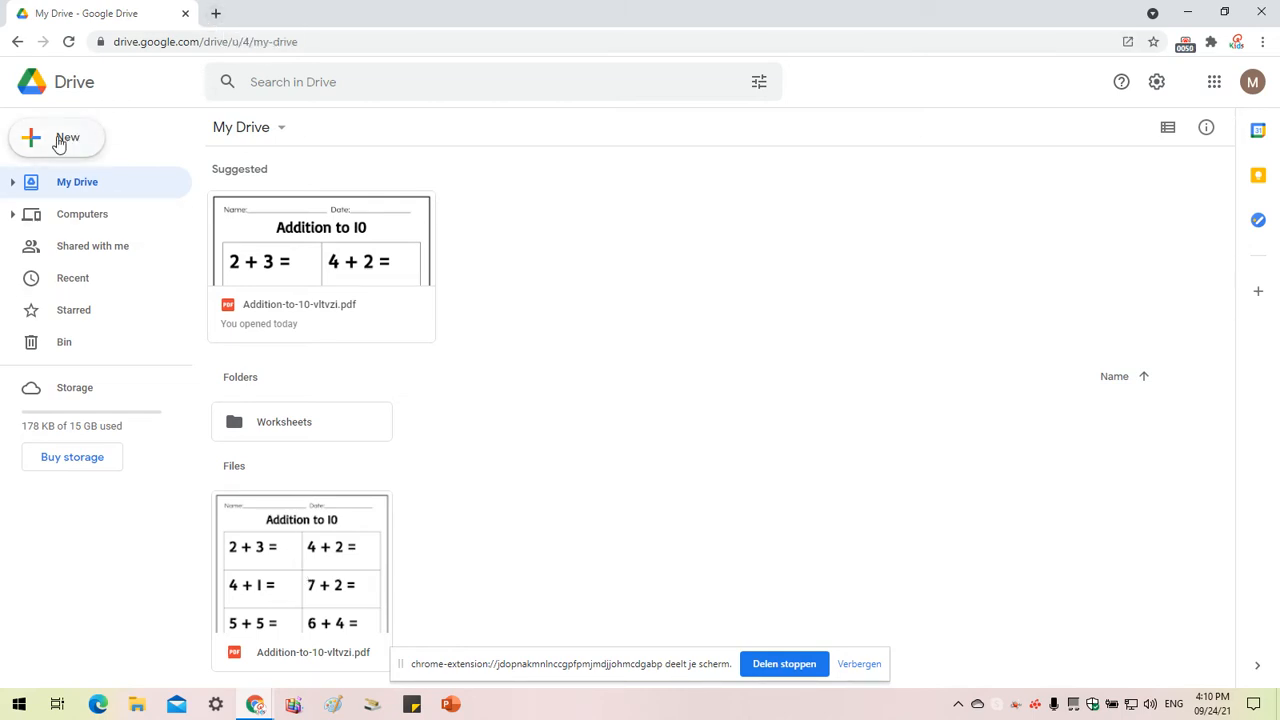
# Step: Upload Round to the nearest.pdf from Downloads into My Drive via New > File upload
pyautogui.click(57, 137)
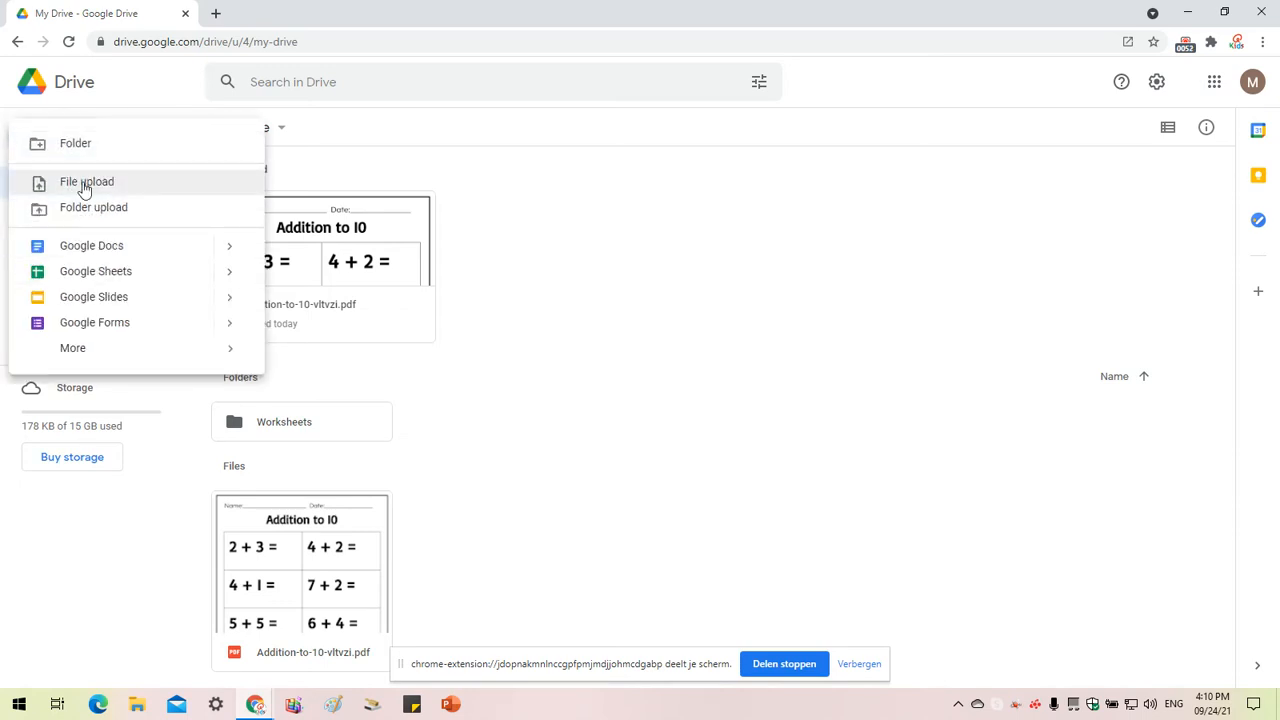
pyautogui.click(86, 181)
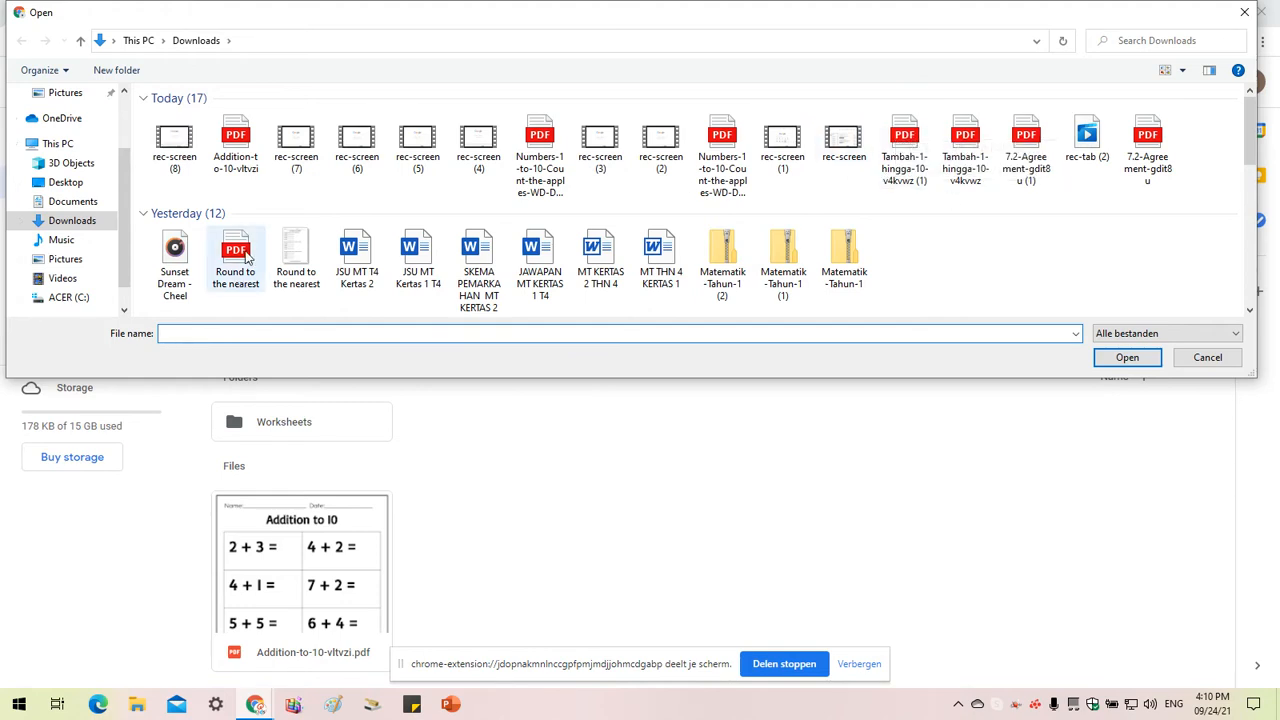
pyautogui.click(1127, 357)
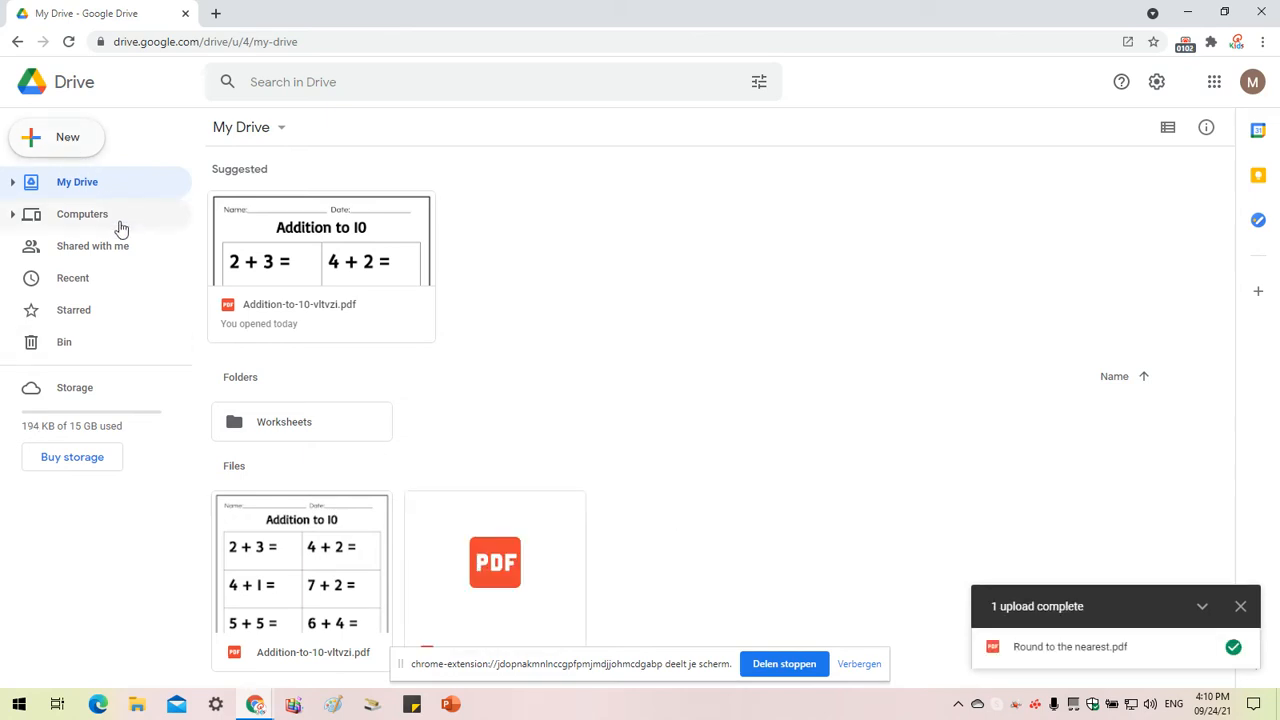
pyautogui.moveTo(448, 477)
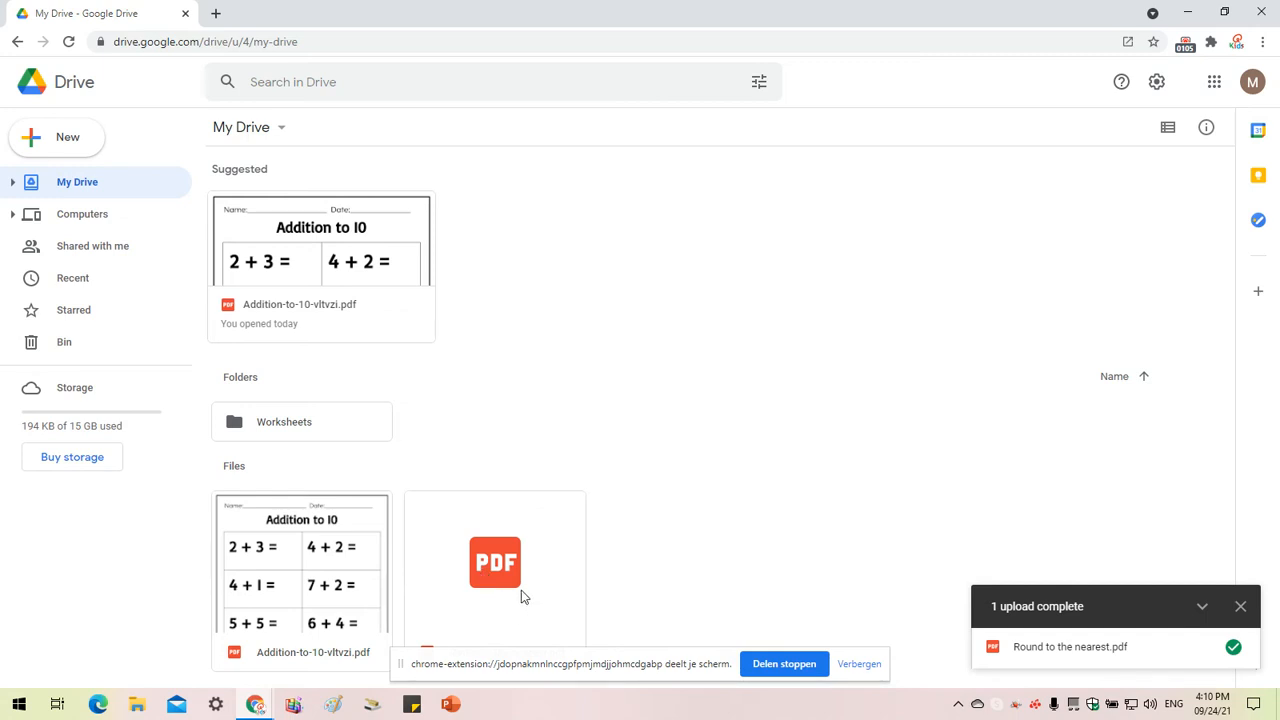
pyautogui.moveTo(495, 607)
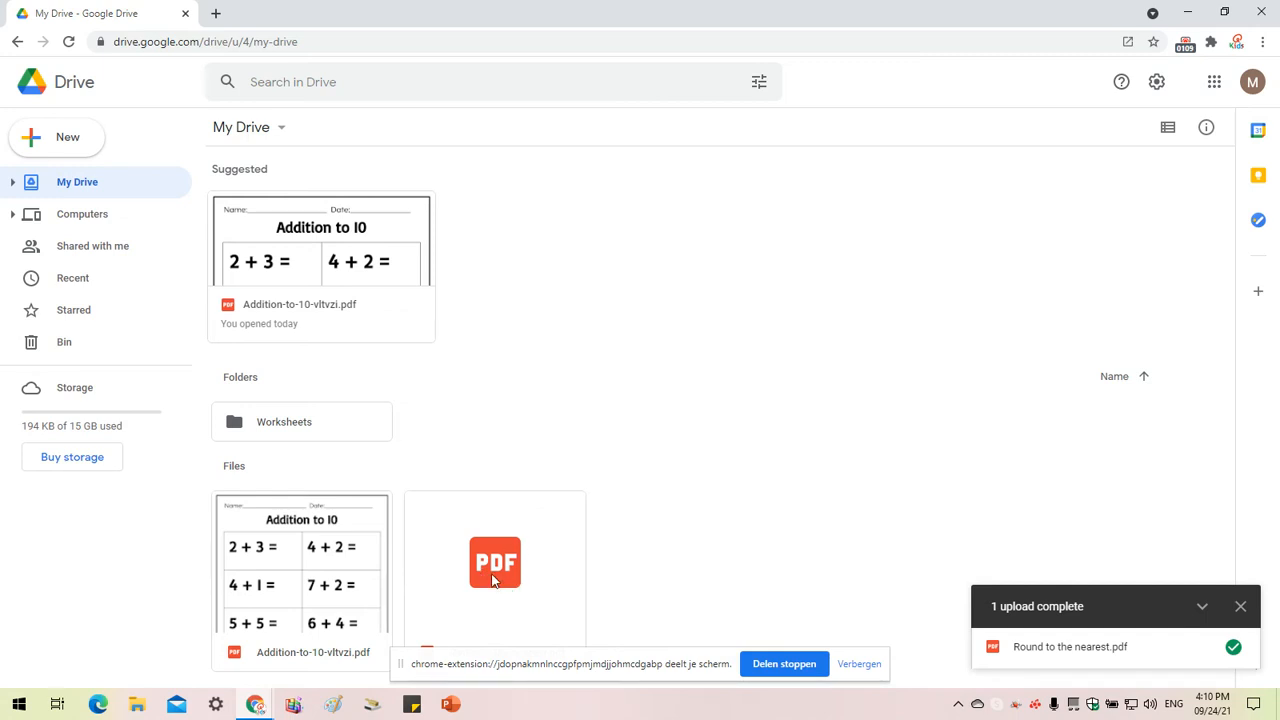
# Step: Preview the uploaded Round to the nearest.pdf worksheet in Google Drive
pyautogui.click(494, 561)
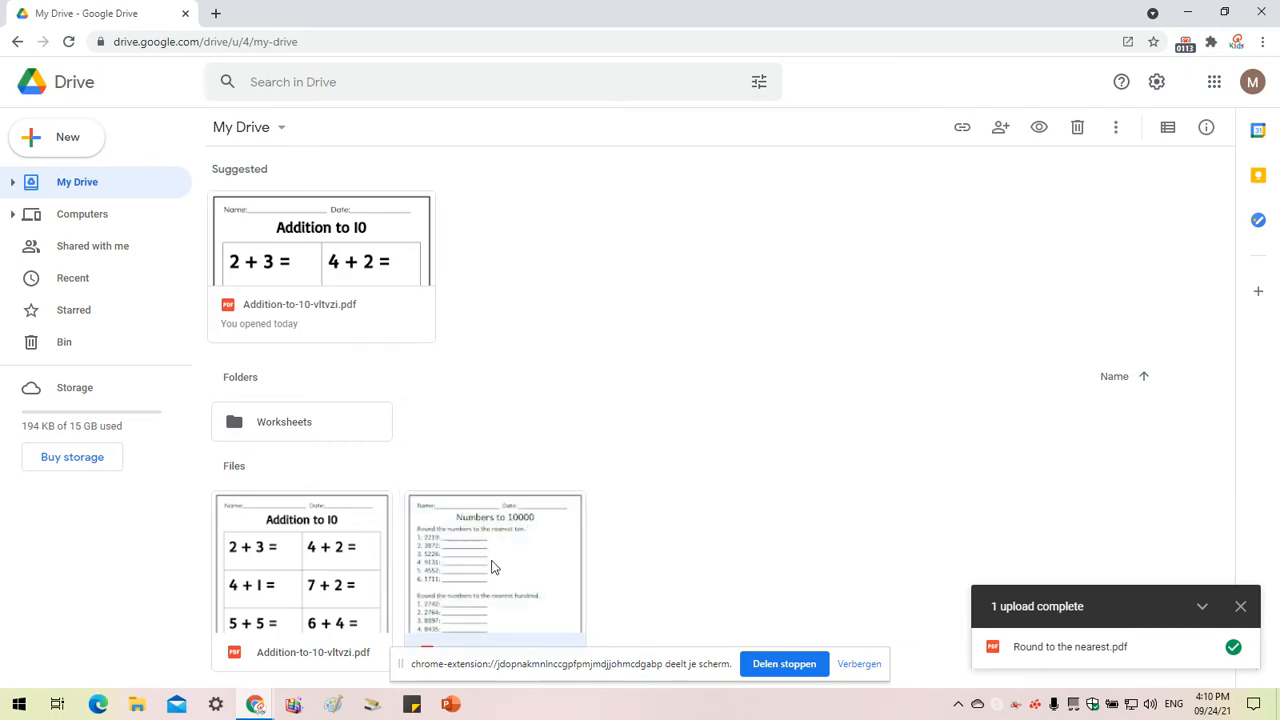
pyautogui.doubleClick(494, 568)
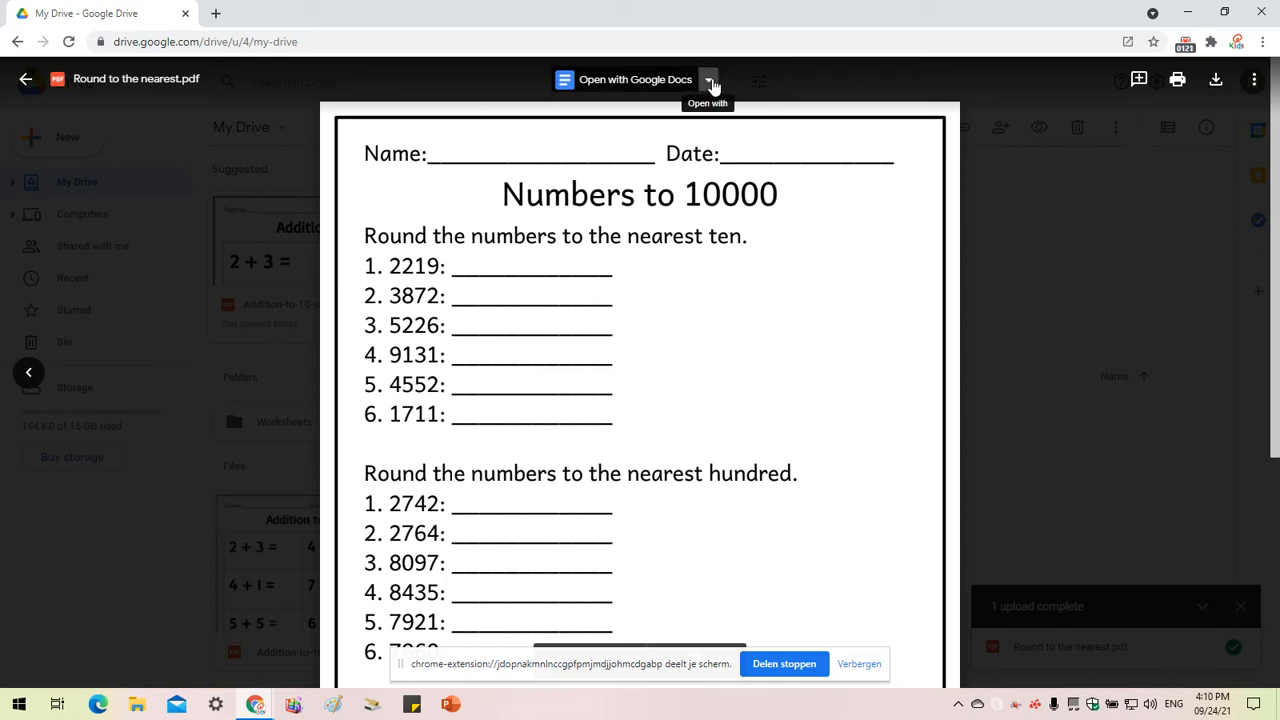
# Step: Show the Open with list of apps (Google Docs, Lumin PDF, DocHub) for the PDF
pyautogui.click(708, 79)
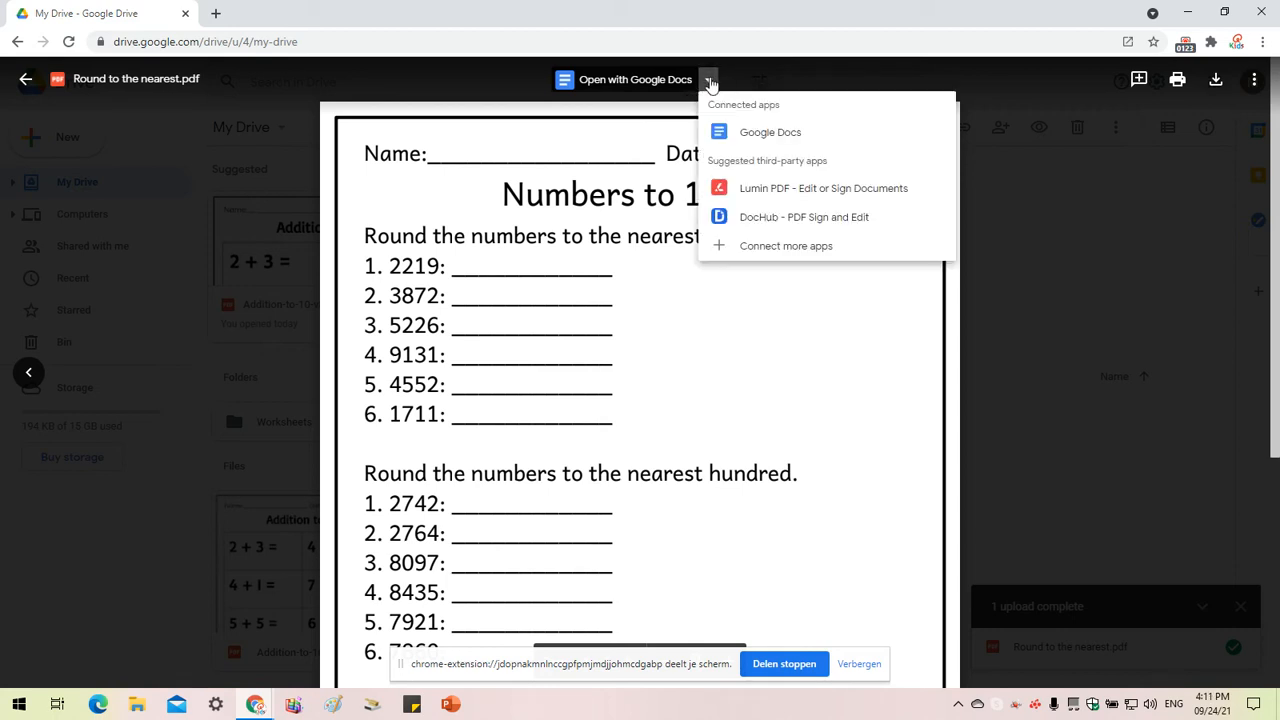
pyautogui.moveTo(820, 195)
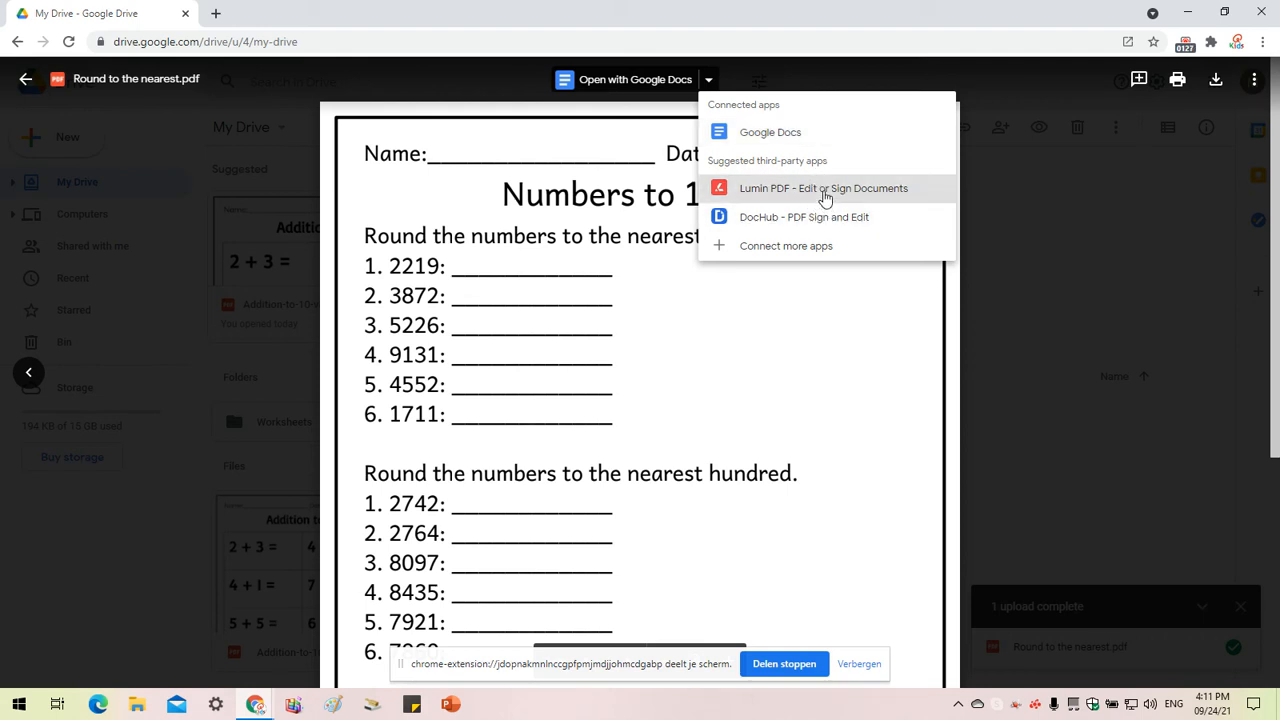
pyautogui.moveTo(803, 217)
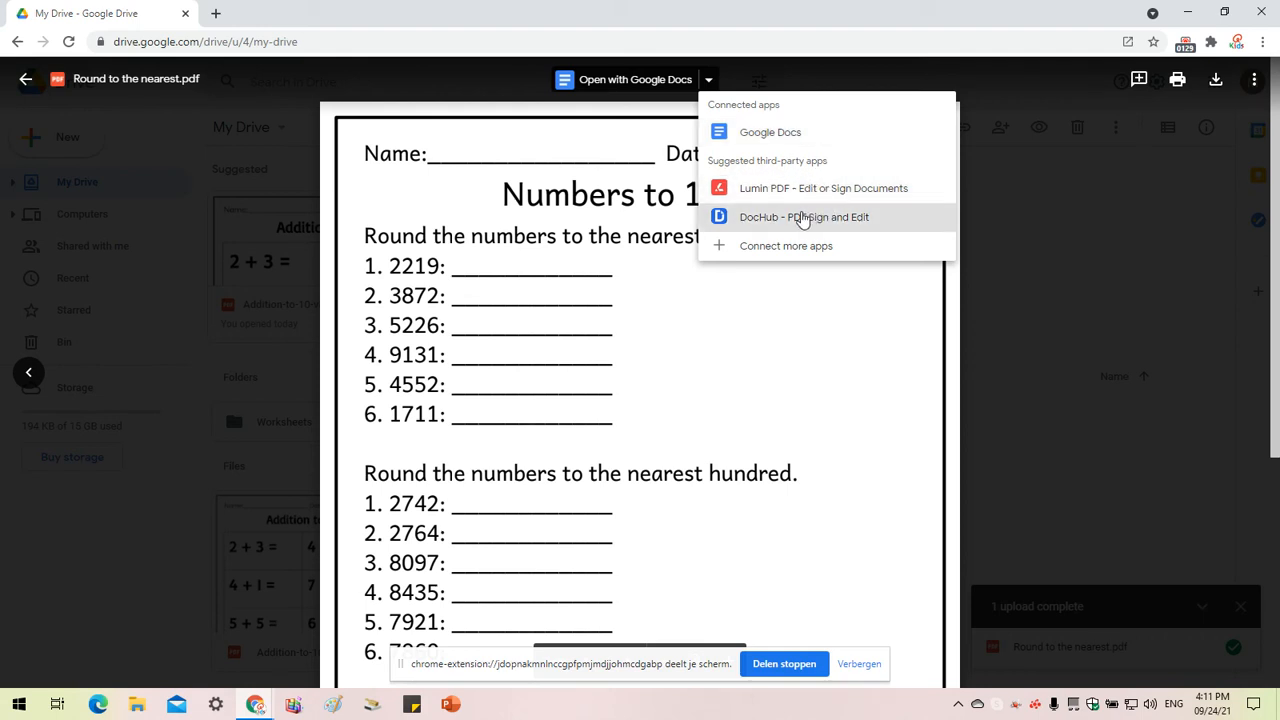
pyautogui.moveTo(785, 228)
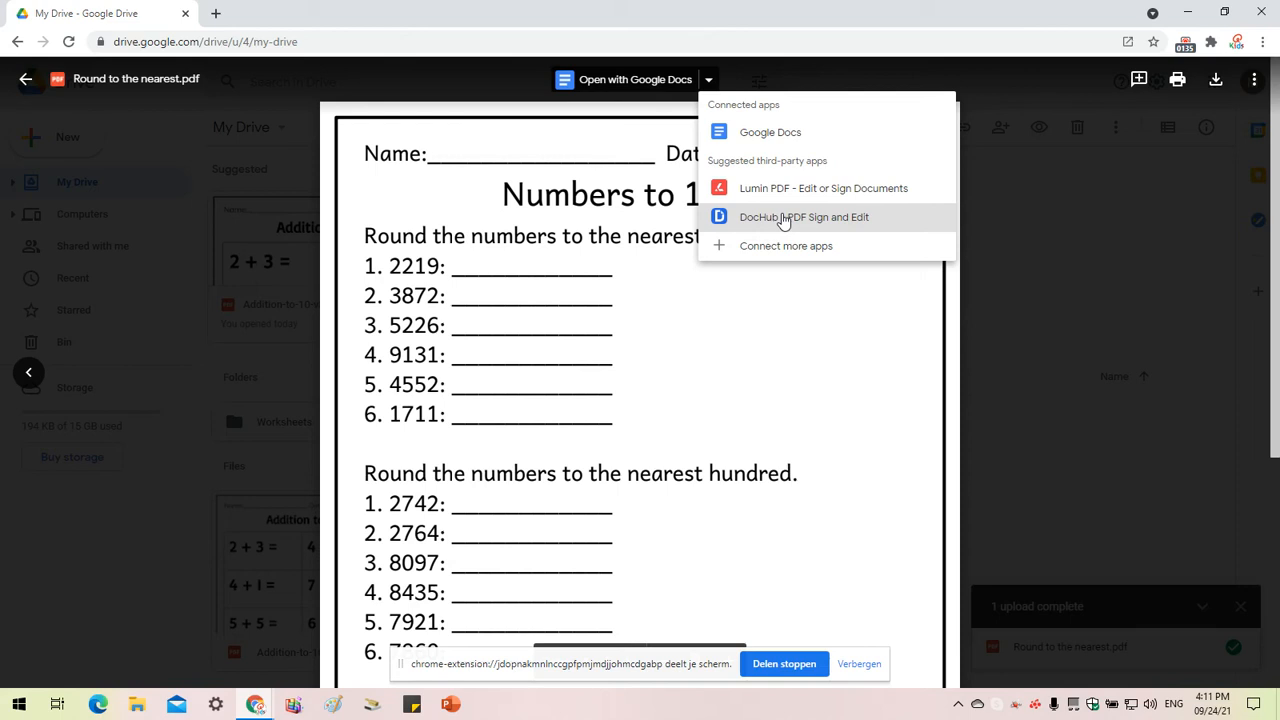
# Step: Send the worksheet to DocHub and pick the Google account to sign in with
pyautogui.click(804, 217)
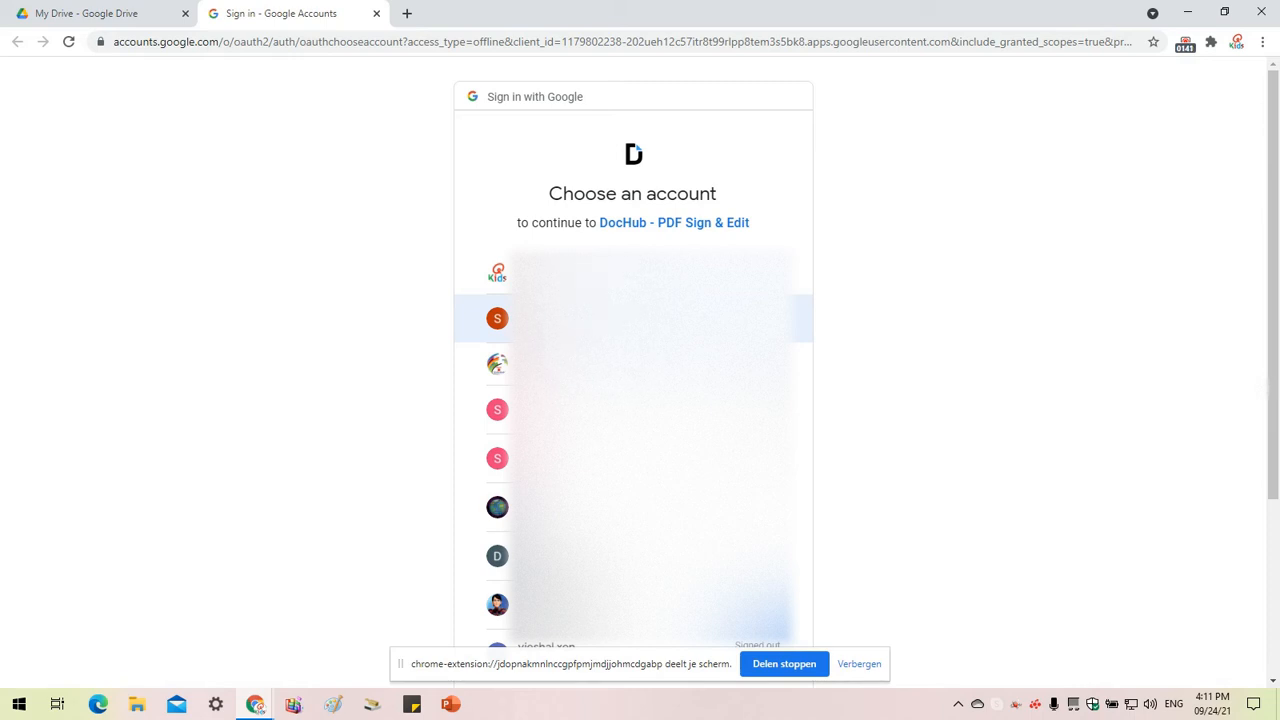
pyautogui.moveTo(824, 398)
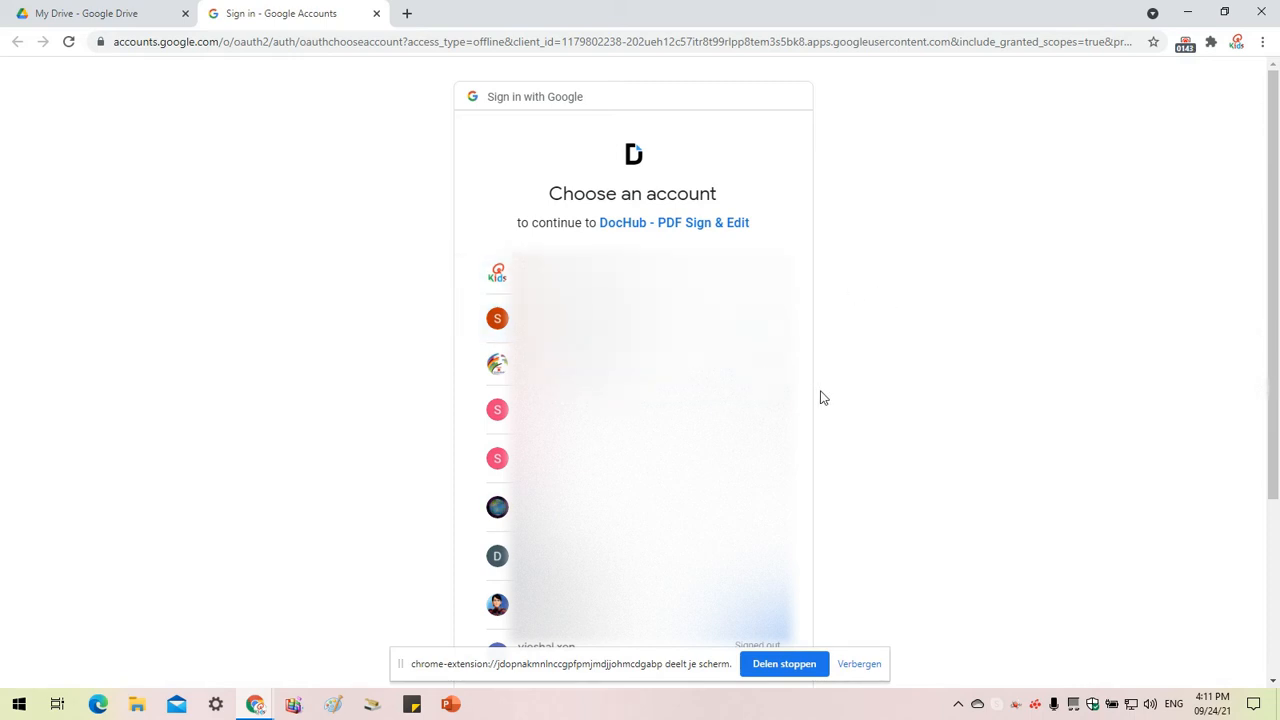
pyautogui.scroll(-3)
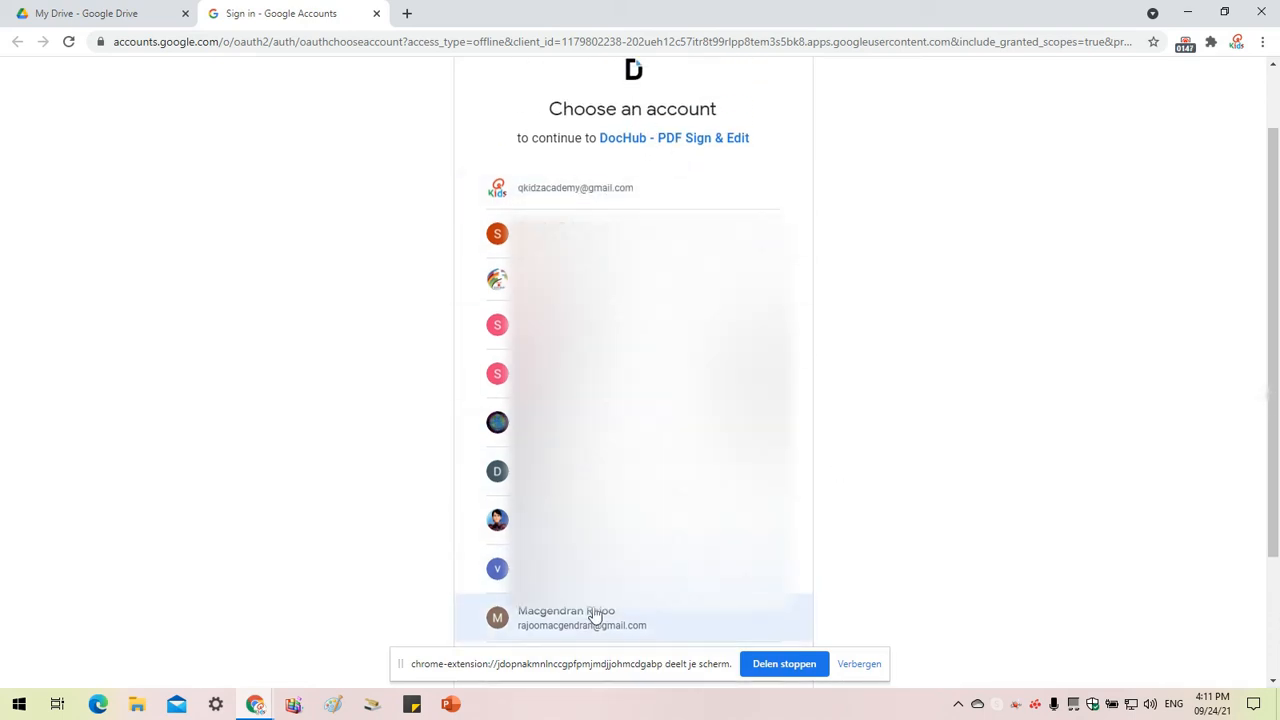
pyautogui.scroll(-3)
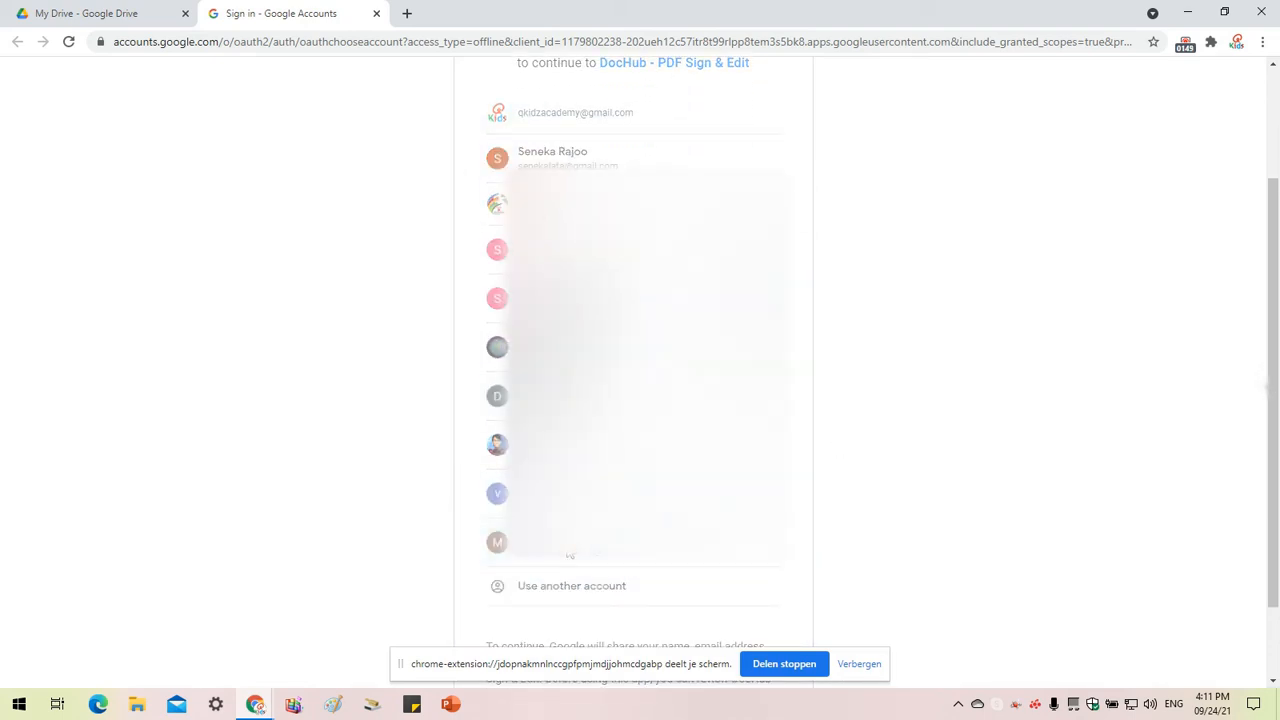
pyautogui.click(497, 542)
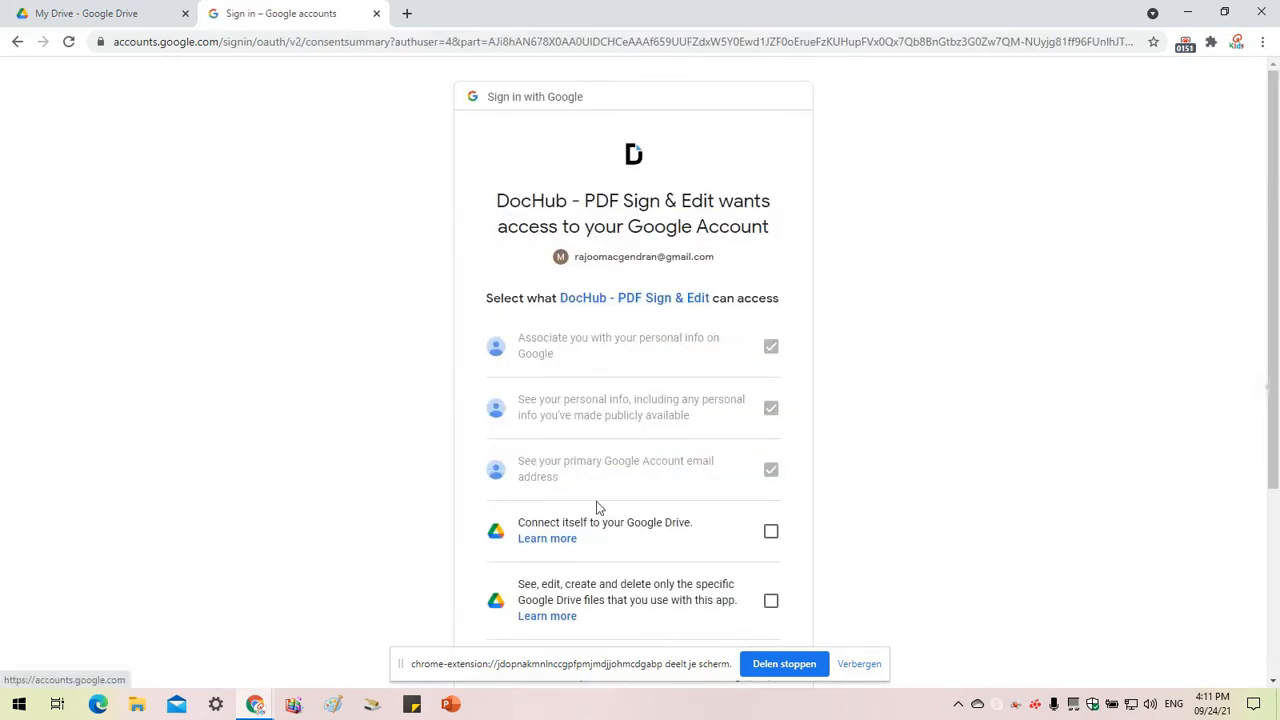
# Step: Grant DocHub both Google Drive permissions and continue, opening the worksheet in DocHub's editor
pyautogui.scroll(-3)
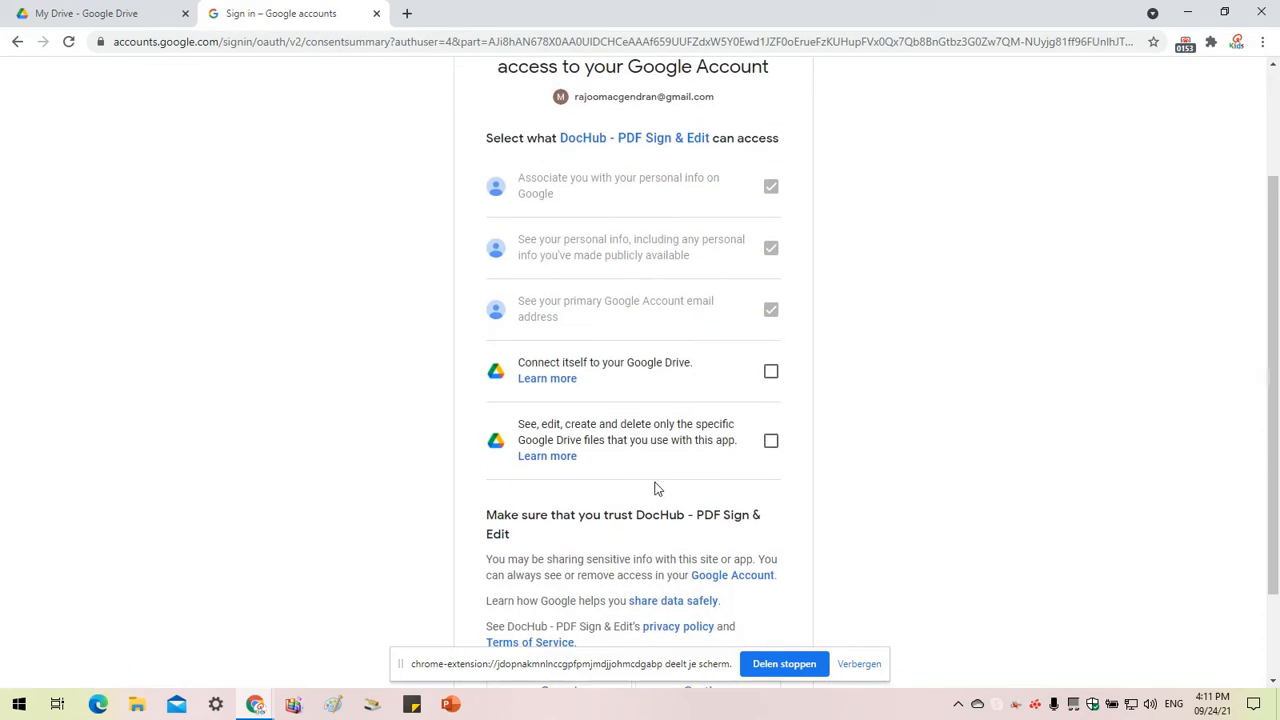
pyautogui.click(770, 371)
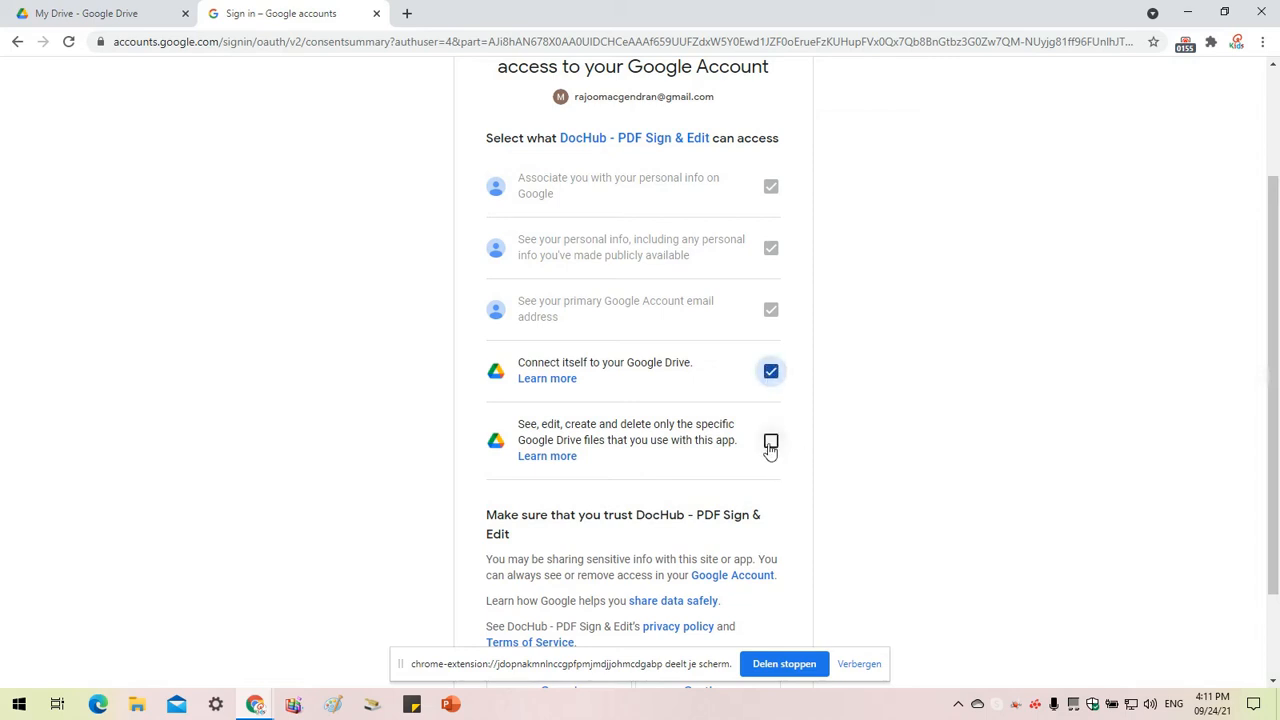
pyautogui.click(770, 443)
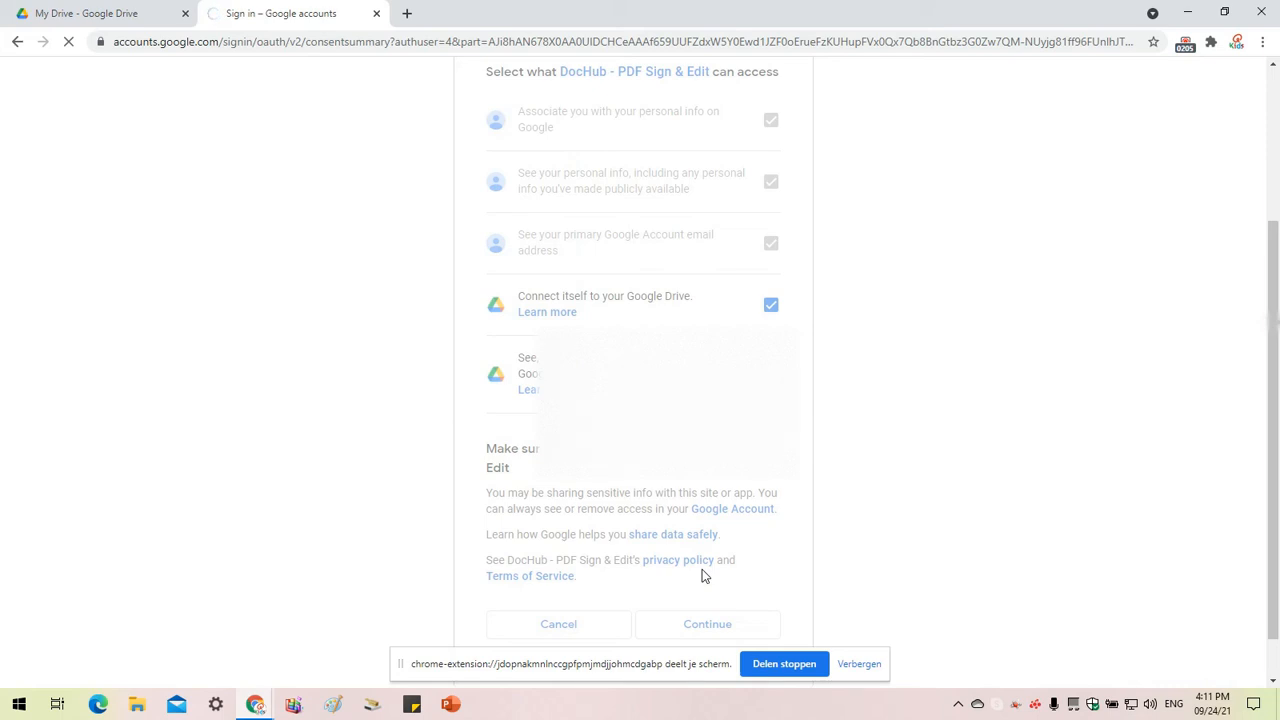
pyautogui.click(707, 623)
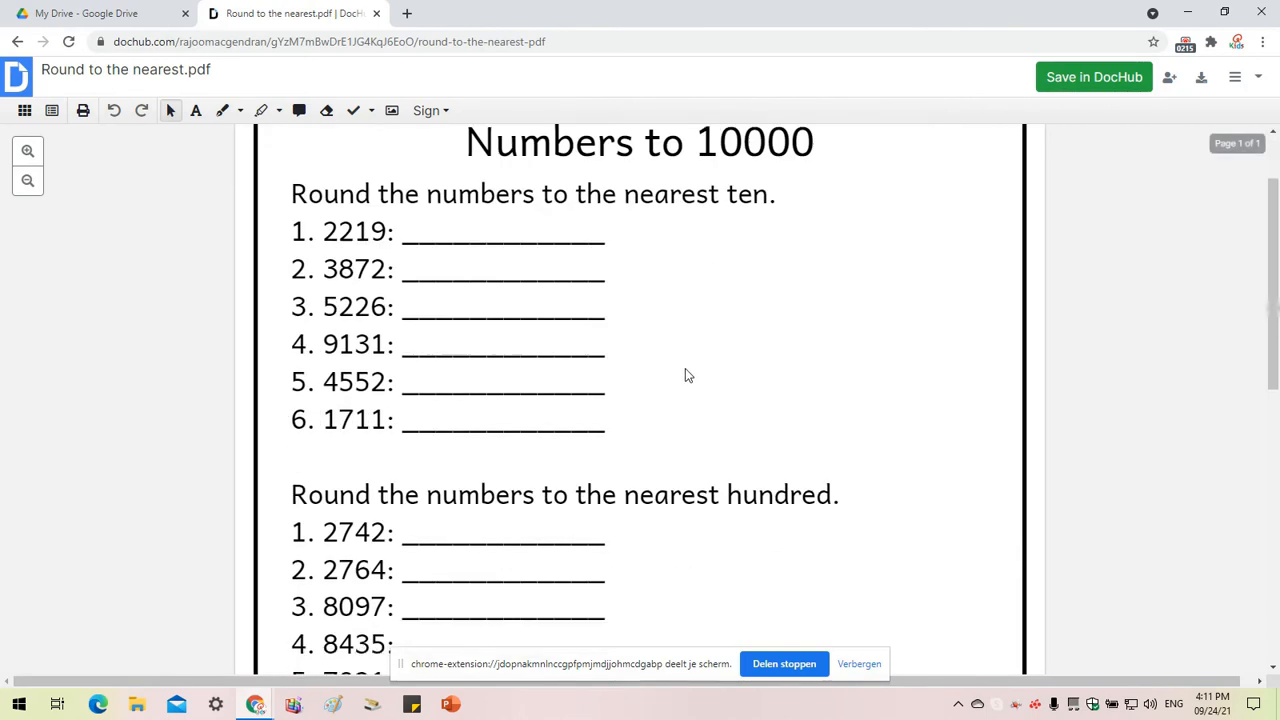
# Step: Add a text box on the answer line for 2219 and set its font size to 14
pyautogui.scroll(-3)
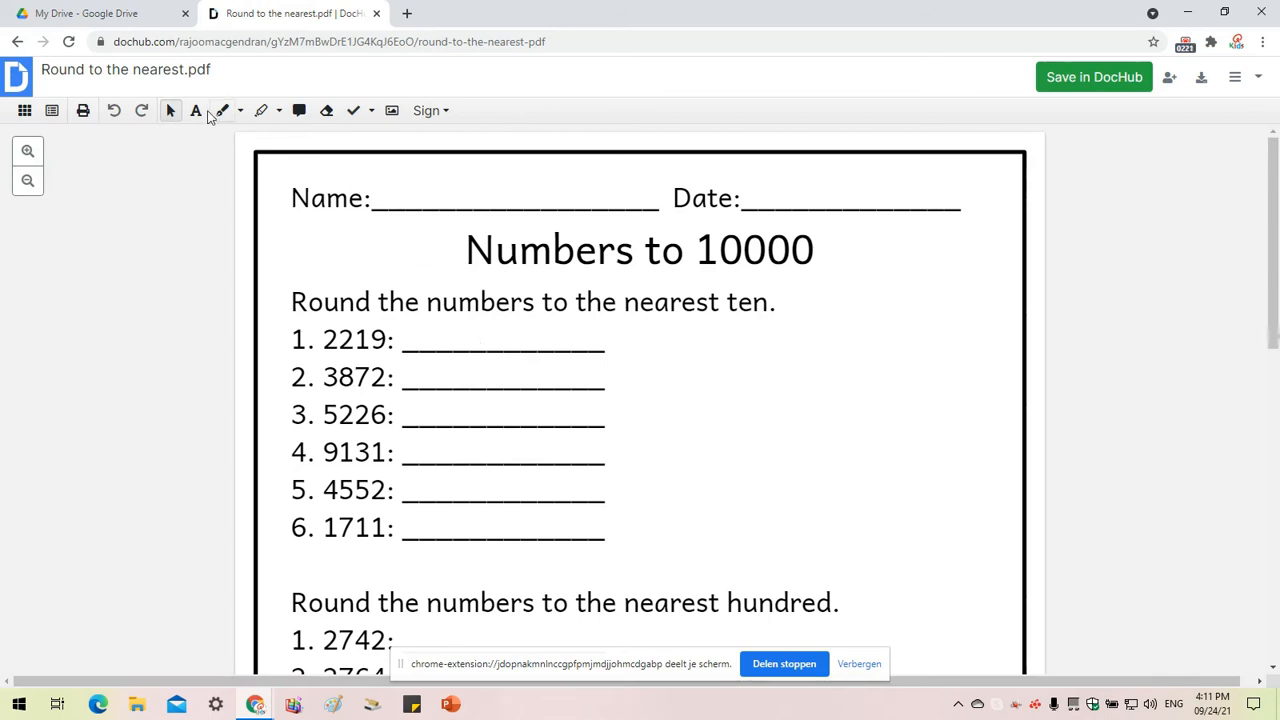
pyautogui.click(196, 110)
pyautogui.write('a')
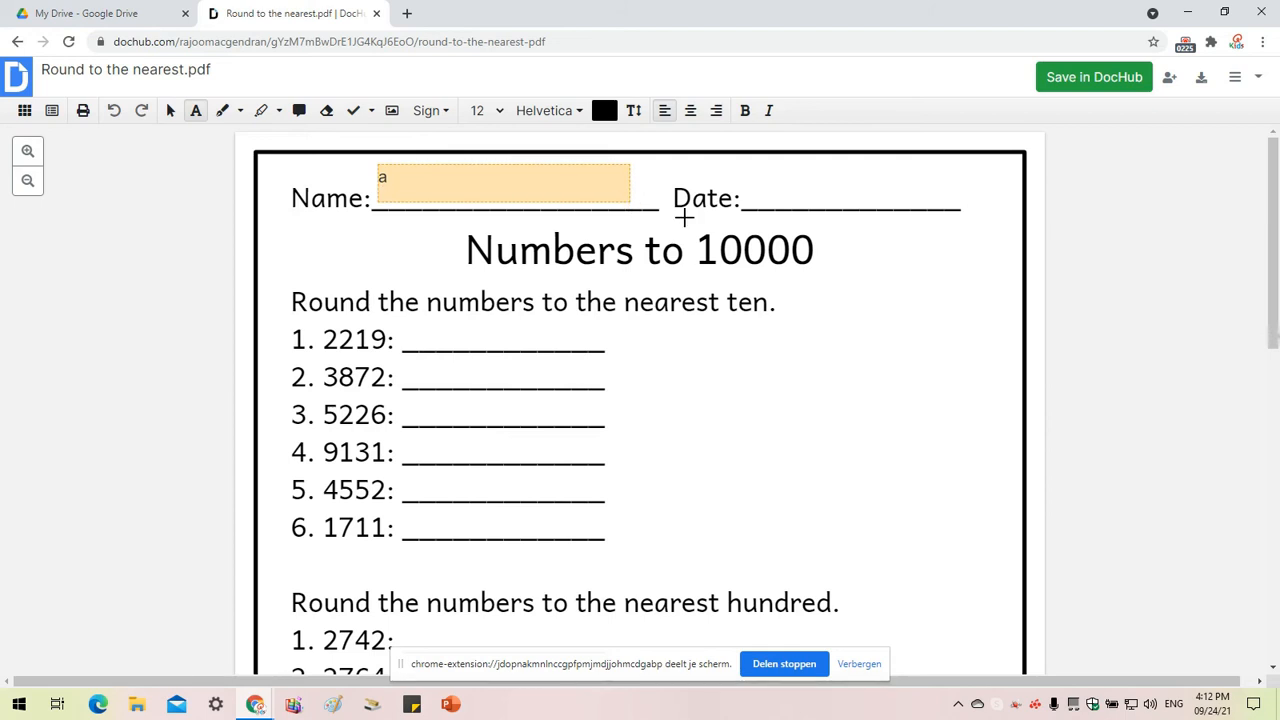
pyautogui.moveTo(503, 182); pyautogui.dragTo(850, 190)
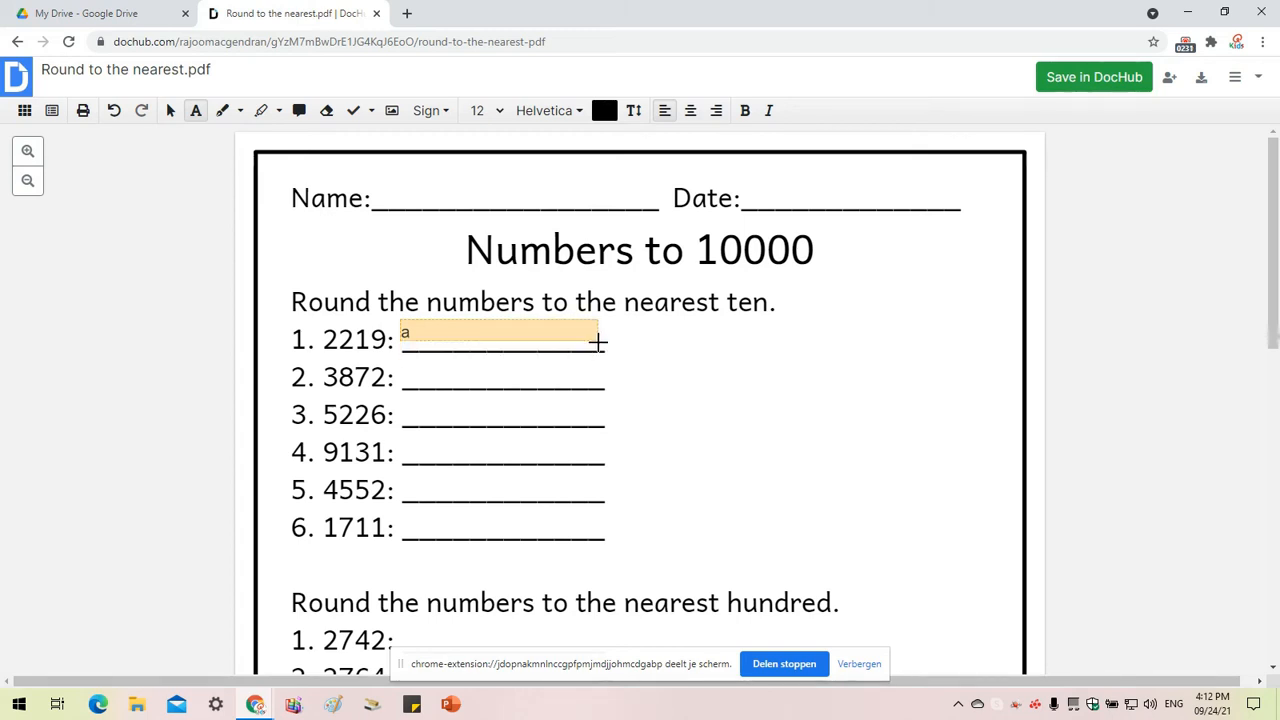
pyautogui.click(500, 339)
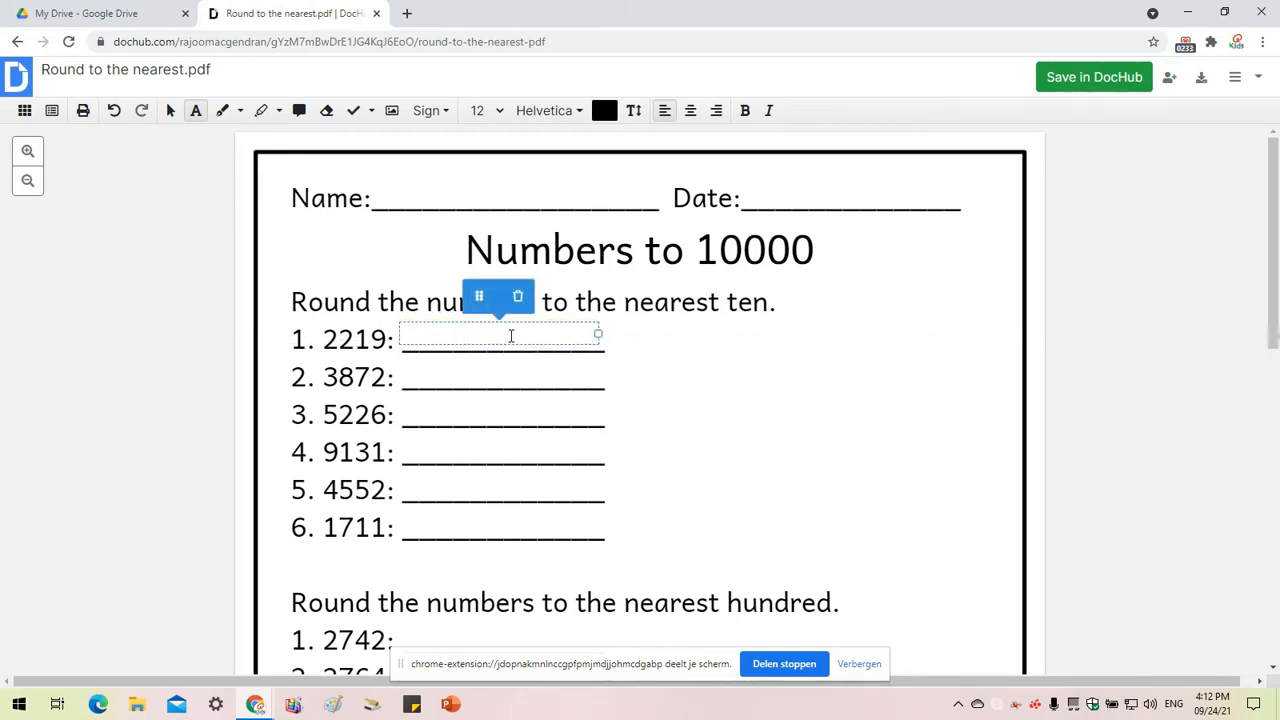
pyautogui.click(485, 110)
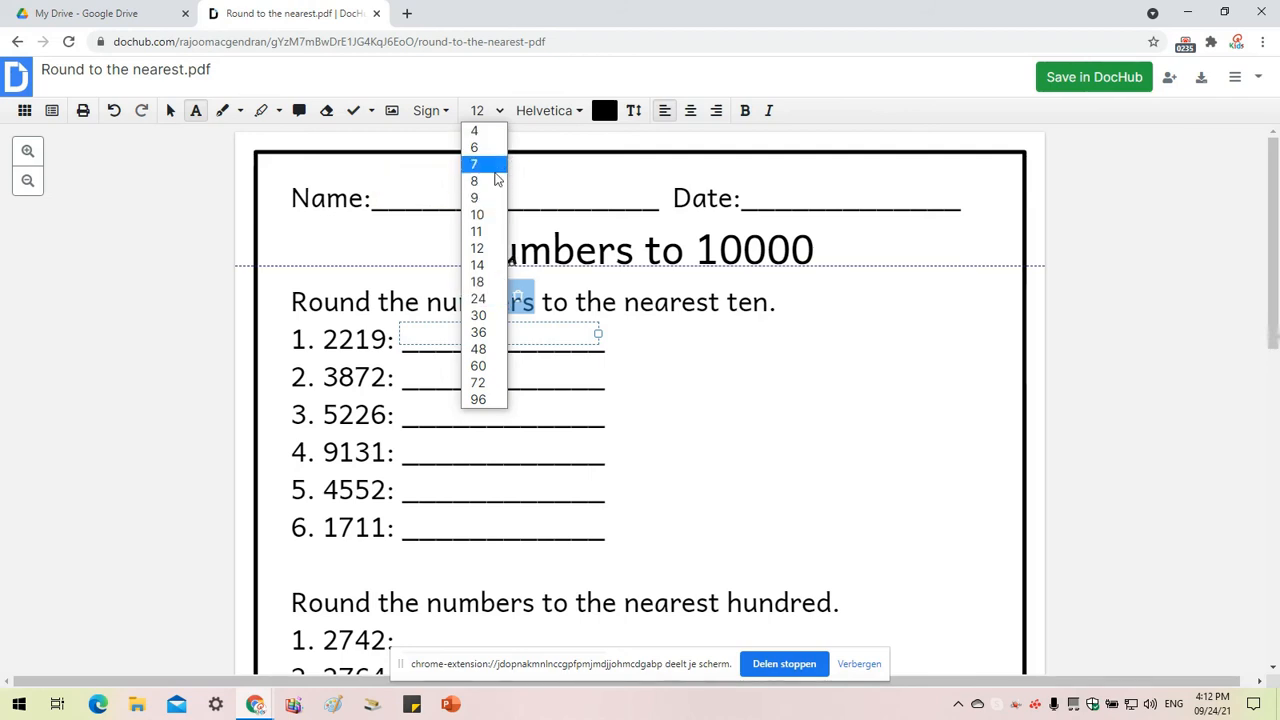
pyautogui.click(477, 265)
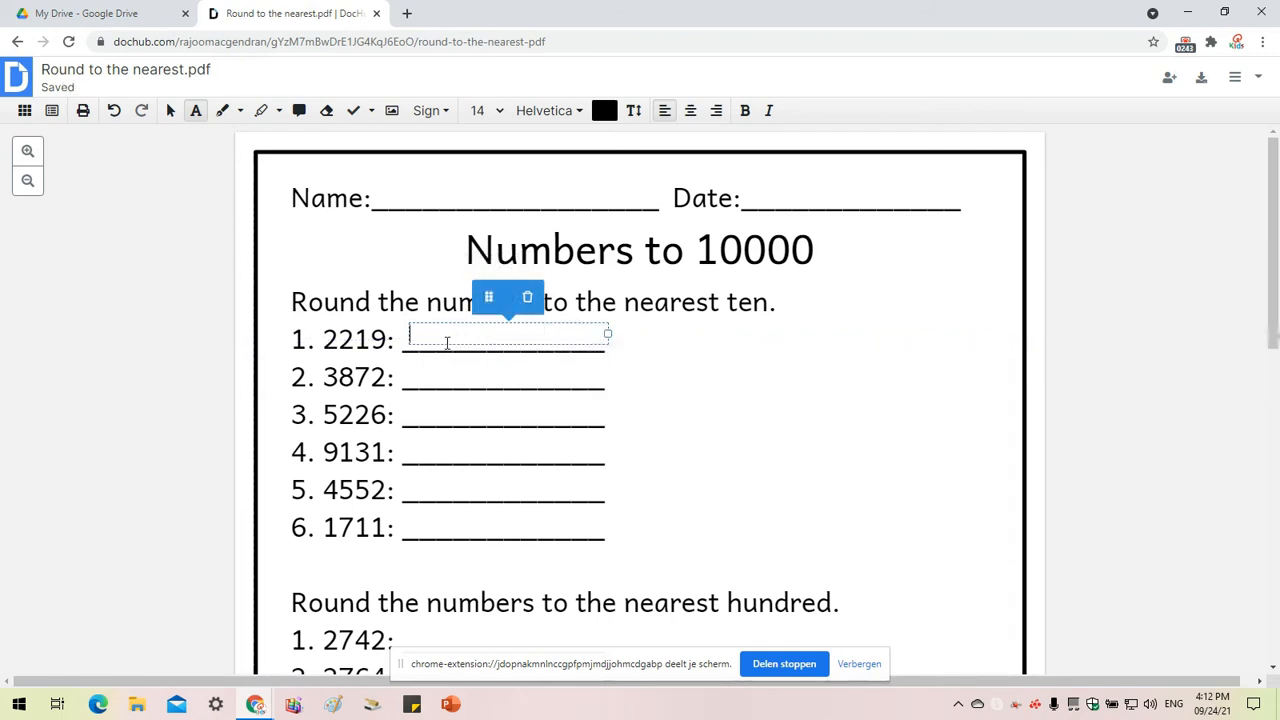
# Step: Enter 2220 as the rounded answer for 2219, dismissing the Share dialog opened by mistake
pyautogui.write('2220')
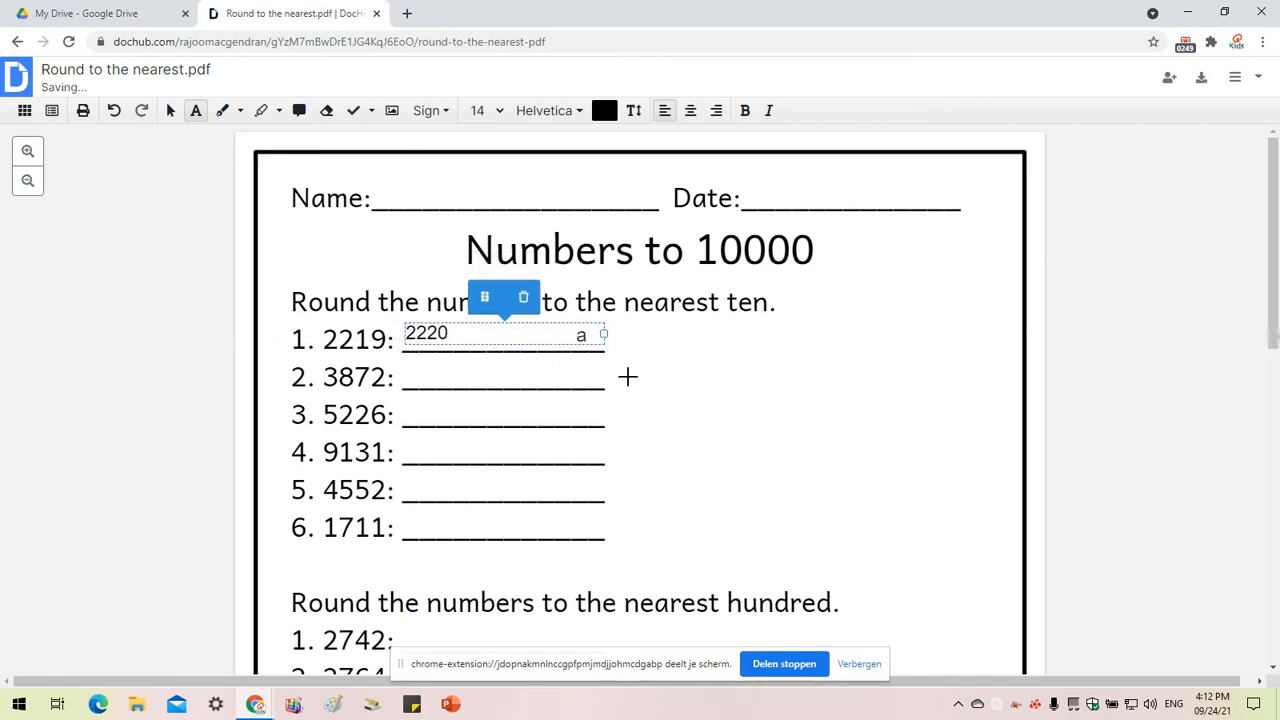
pyautogui.scroll(-3)
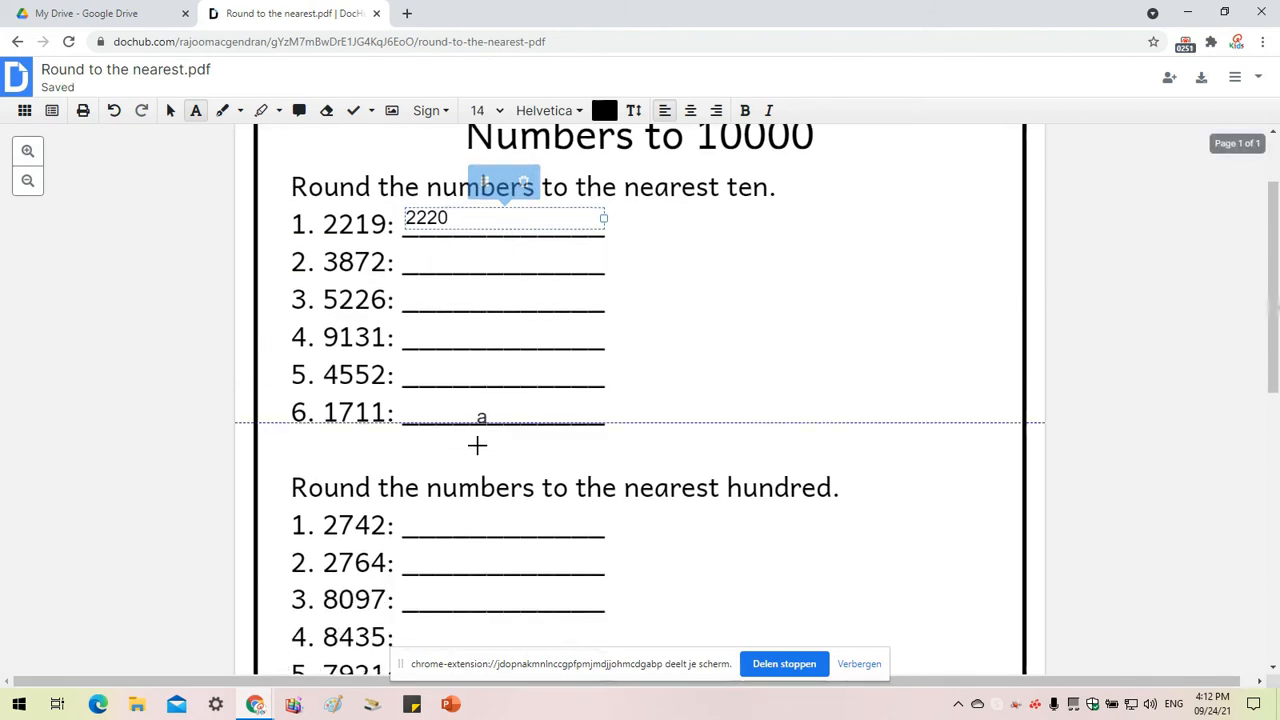
pyautogui.scroll(-3)
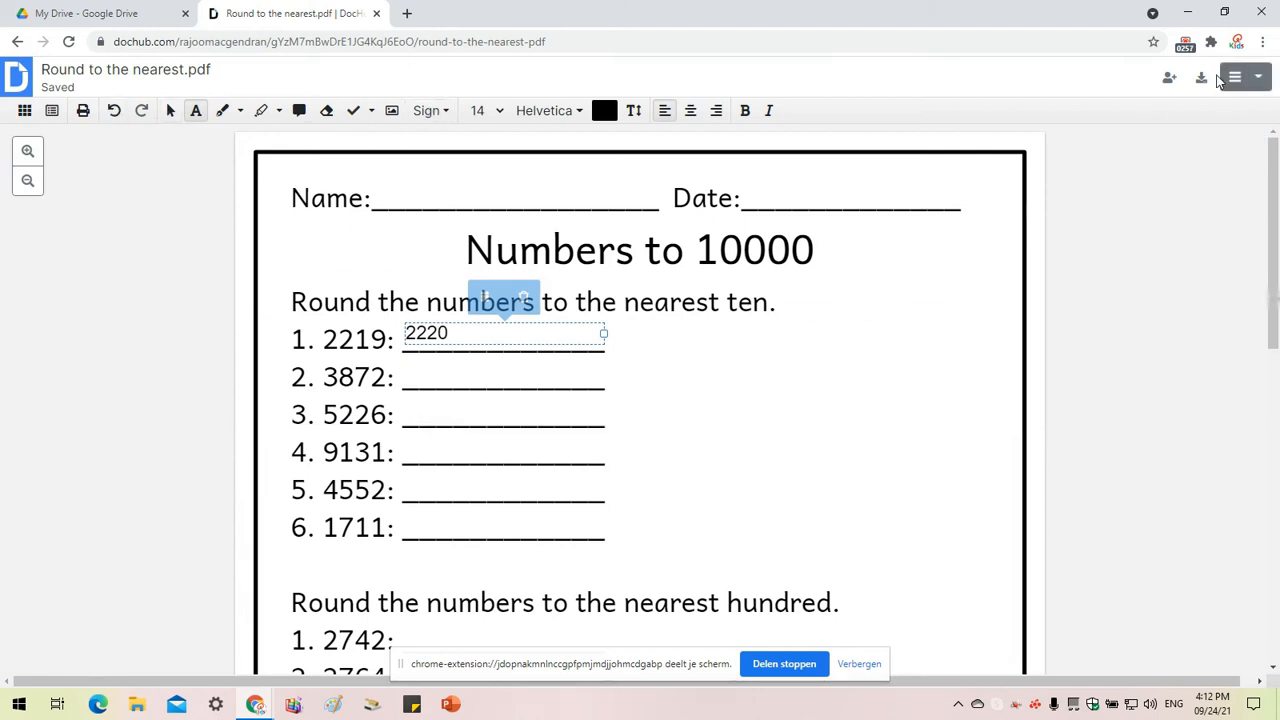
pyautogui.moveTo(1201, 77)
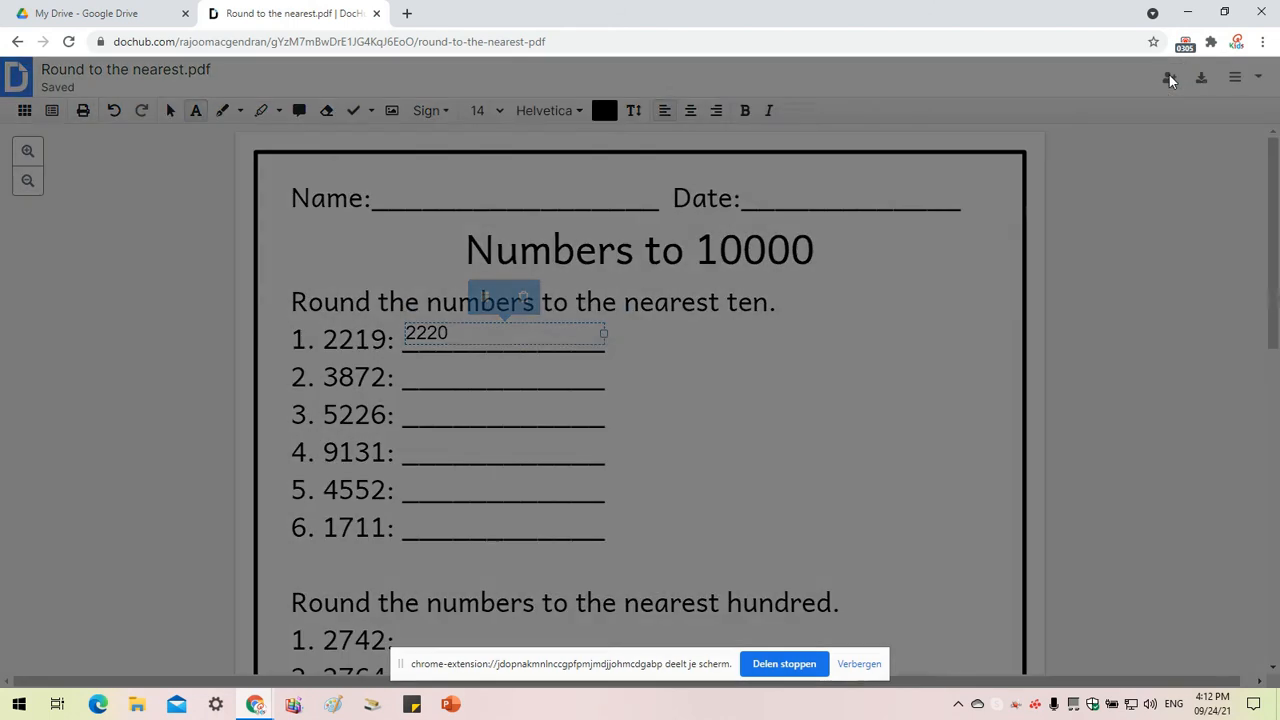
pyautogui.click(1168, 77)
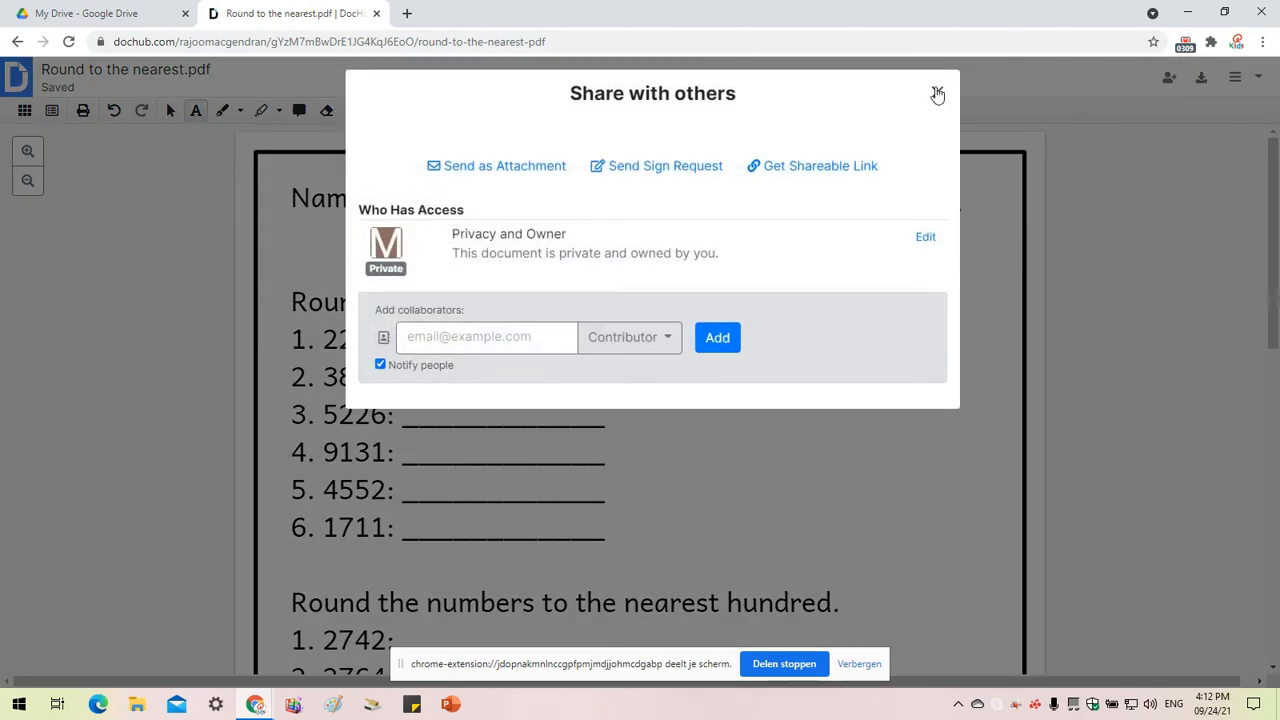
pyautogui.click(937, 93)
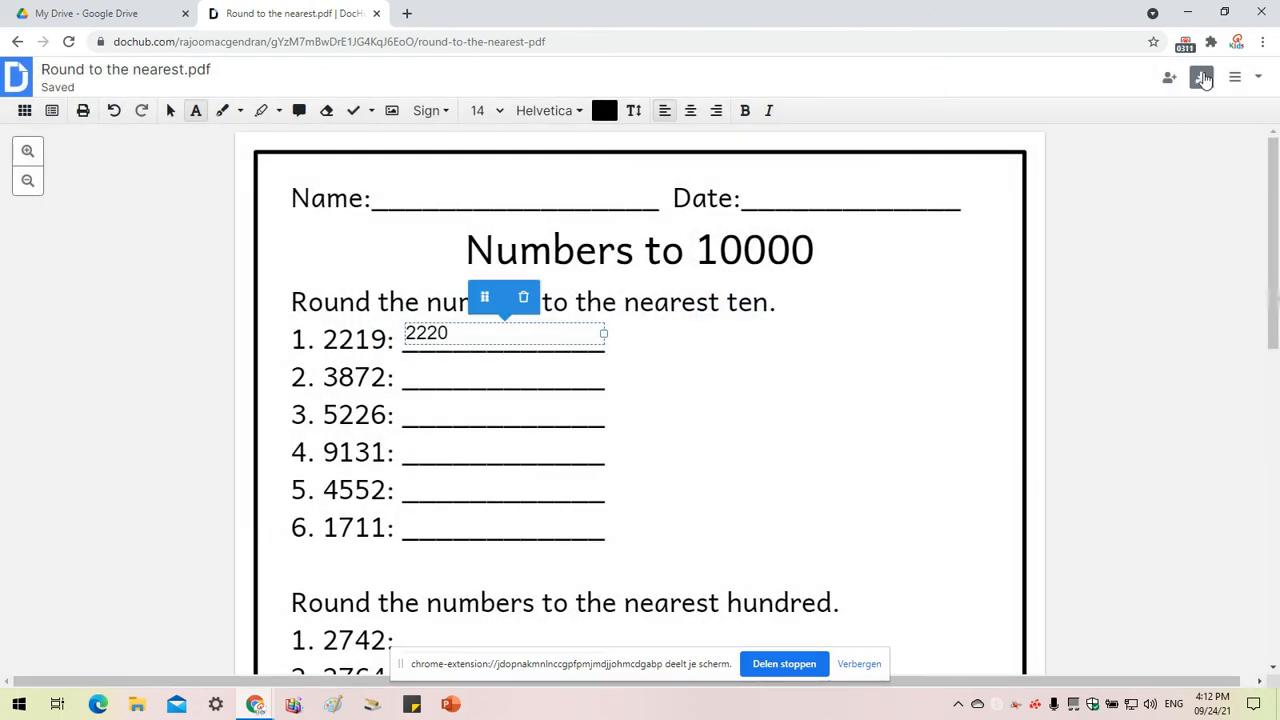
# Step: Download the answered worksheet to the computer and view the PDF in Chrome
pyautogui.click(1201, 77)
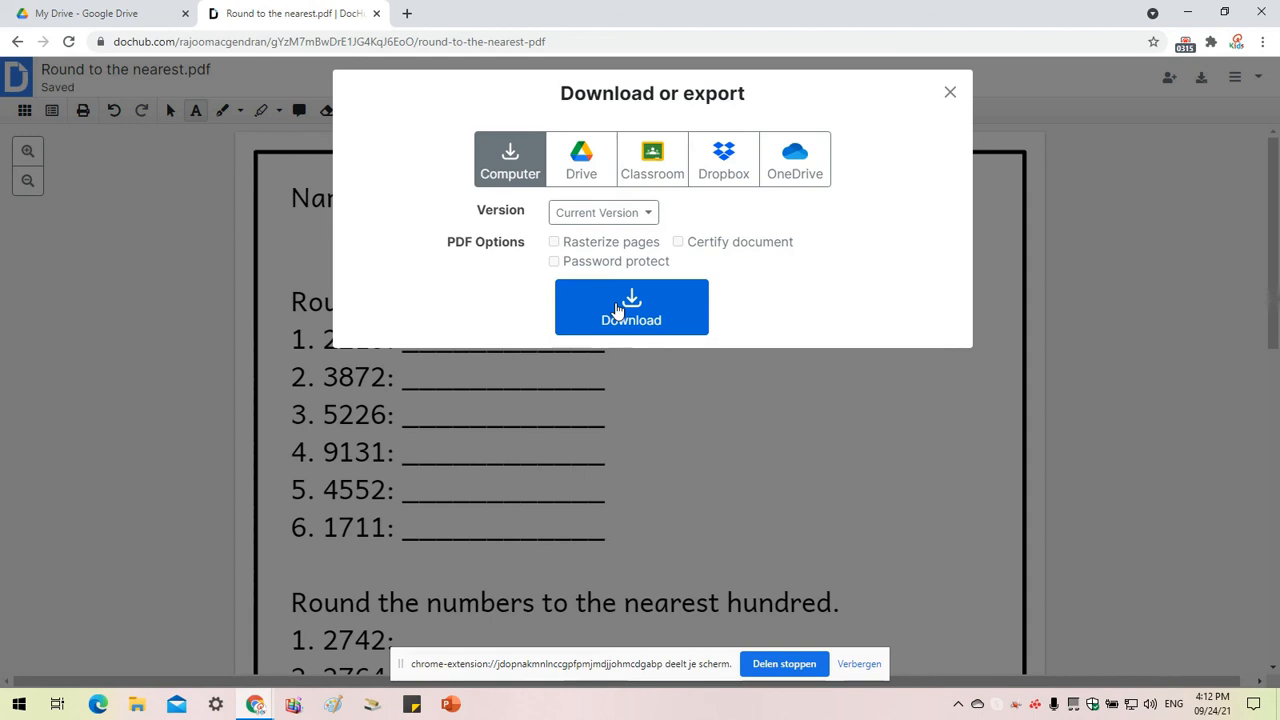
pyautogui.click(631, 307)
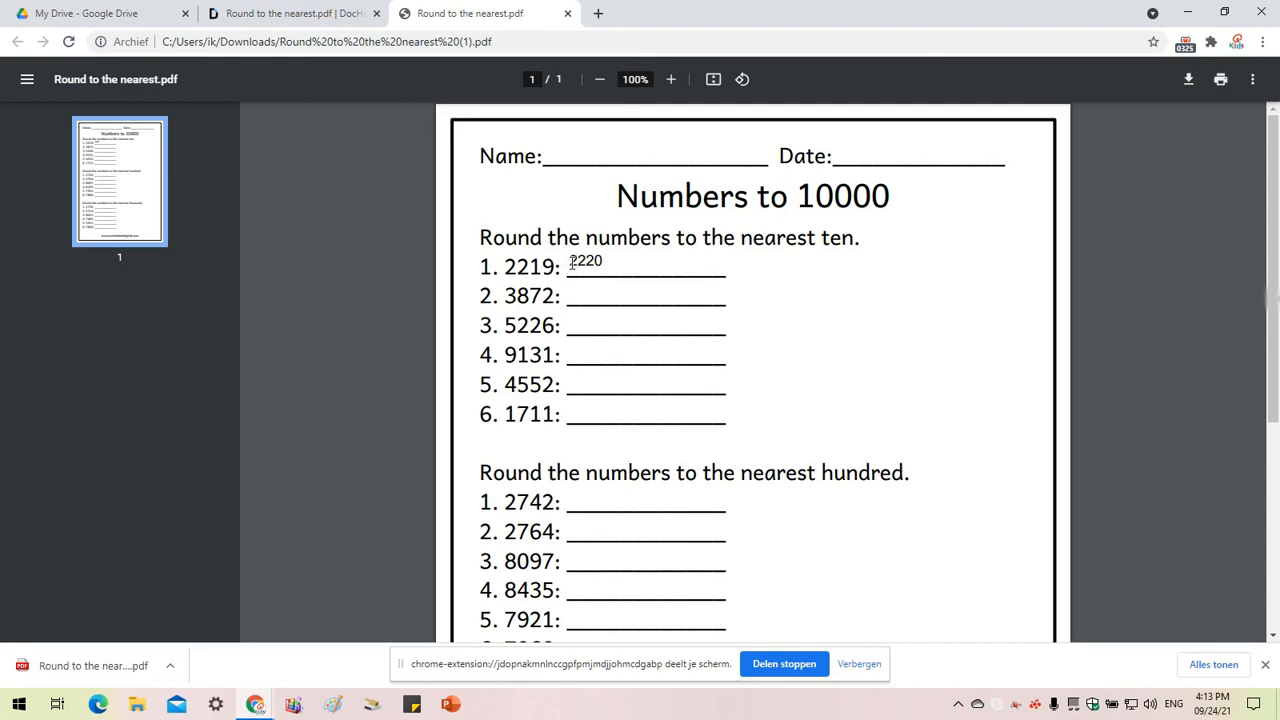
pyautogui.doubleClick(585, 261)
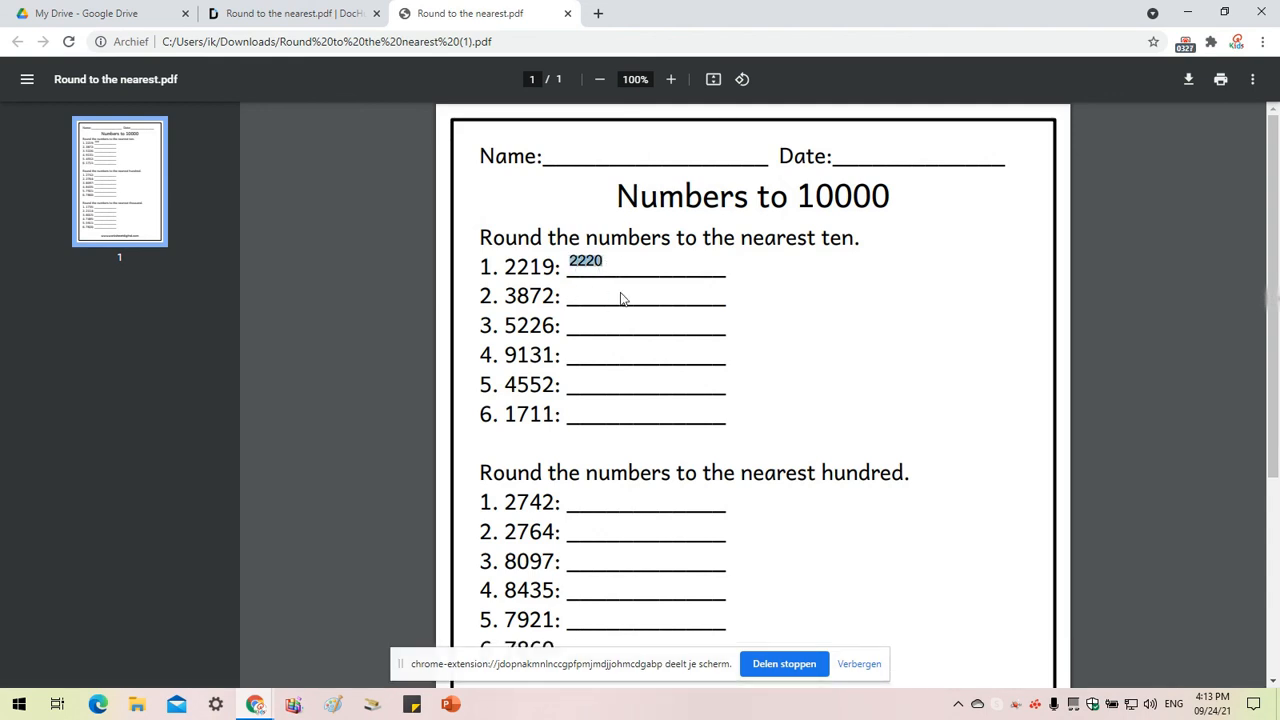
pyautogui.moveTo(637, 418)
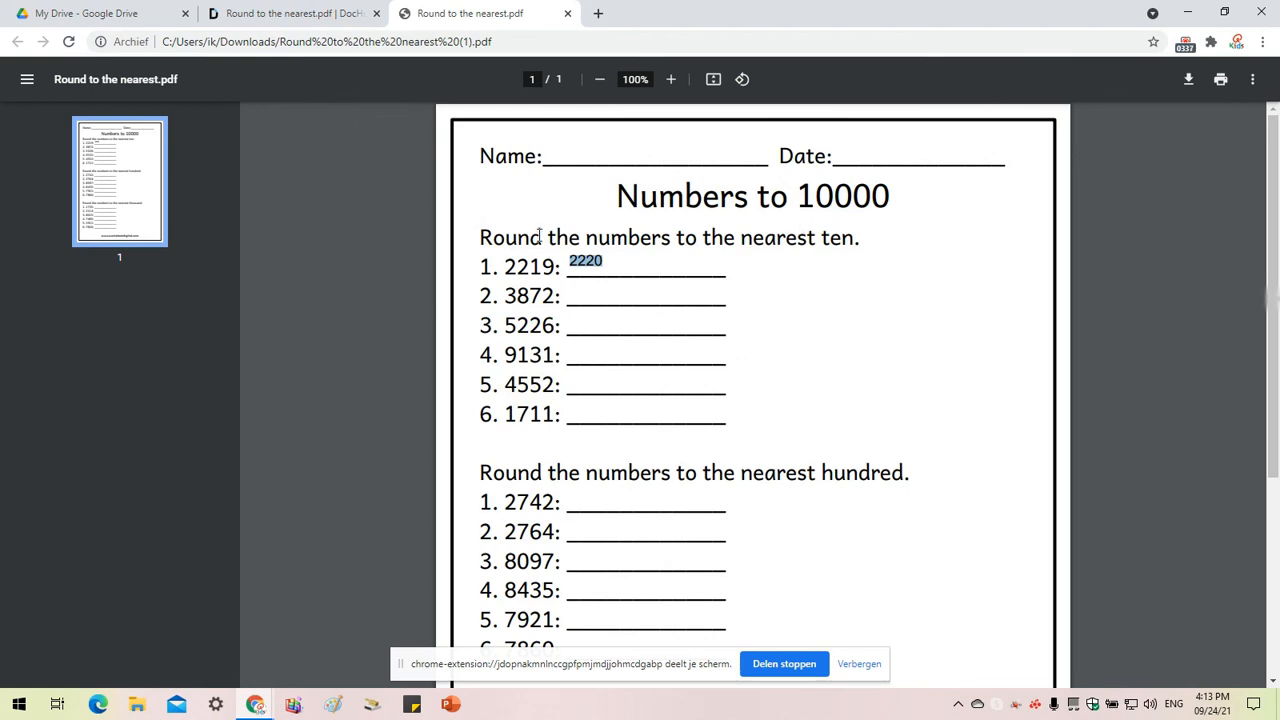
pyautogui.scroll(-3)
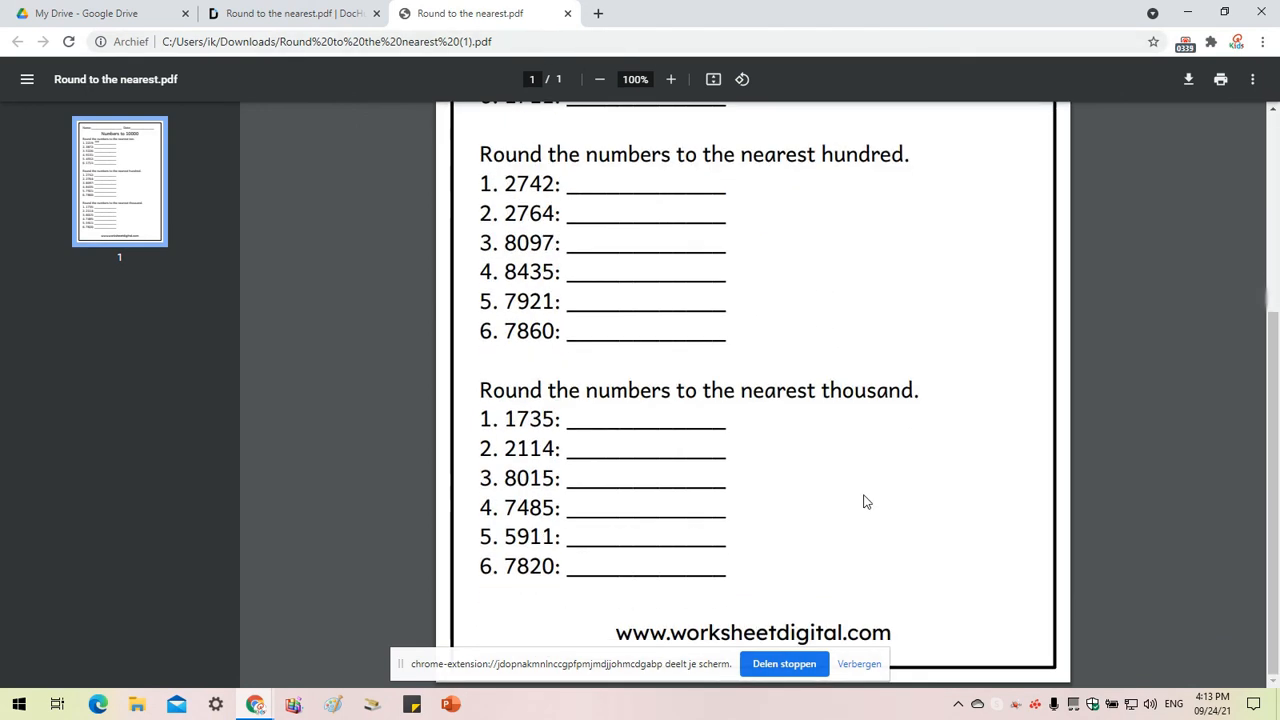